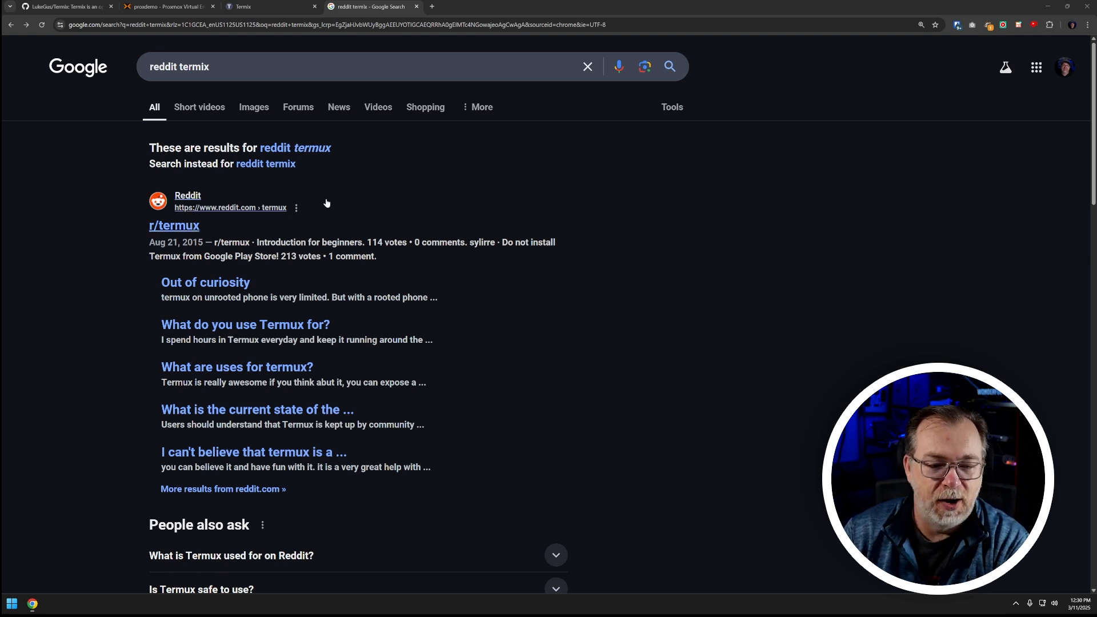
Step: Open the This Week In Self-Hosting livestream showing the LukeGus/Termix GitHub repo
left_click(265, 163)
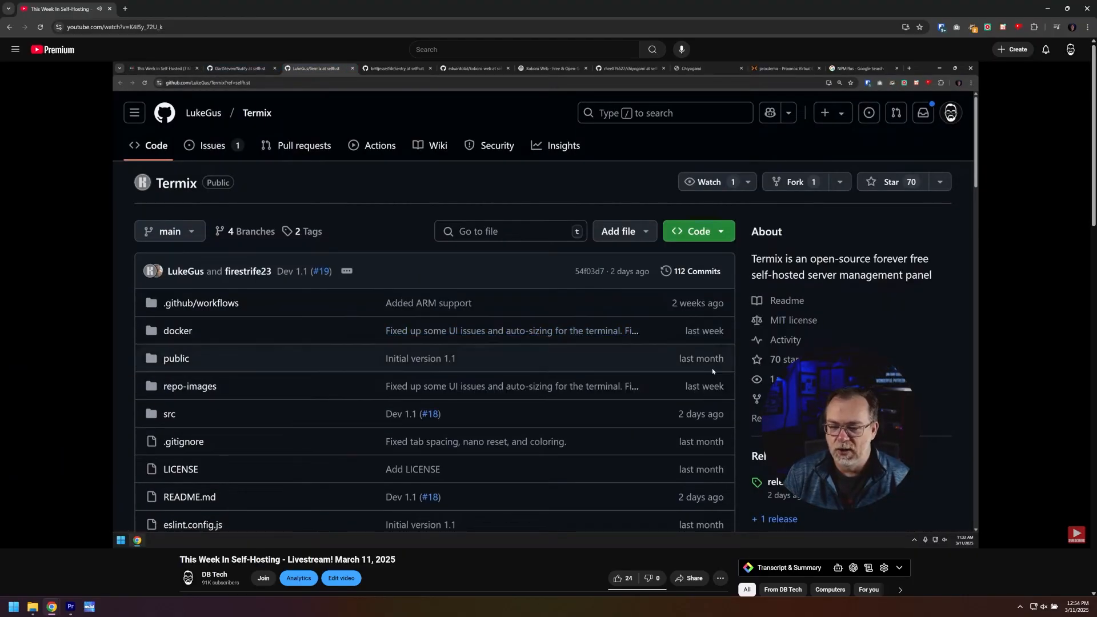
scroll("down", 3)
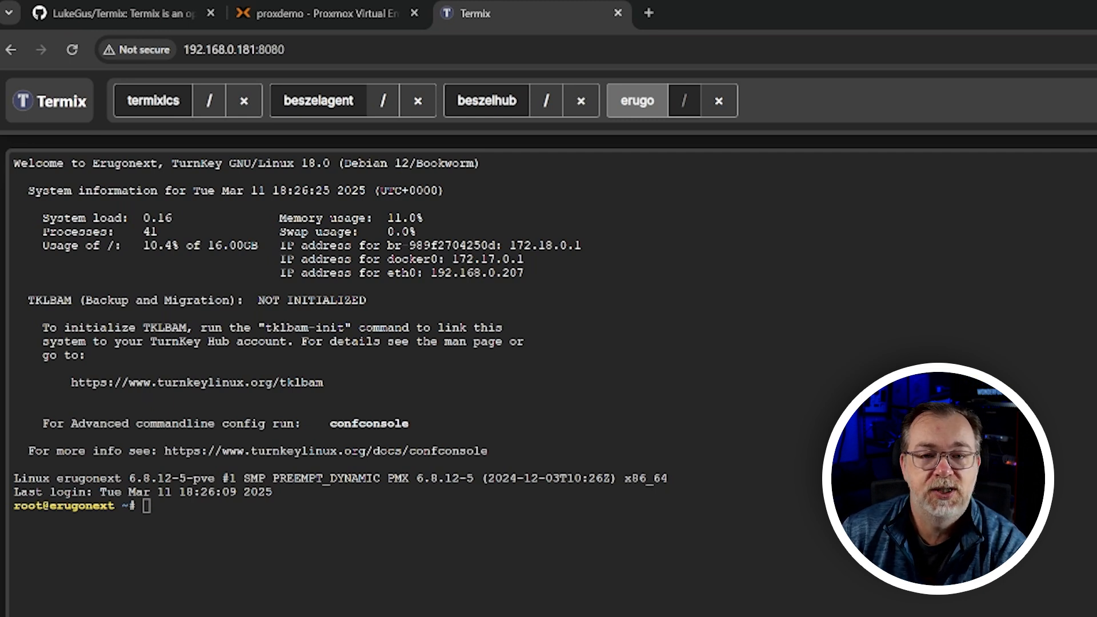
Step: Run ls in the erugonext root shell, listing get-docker.sh and setup.sh
type("ls")
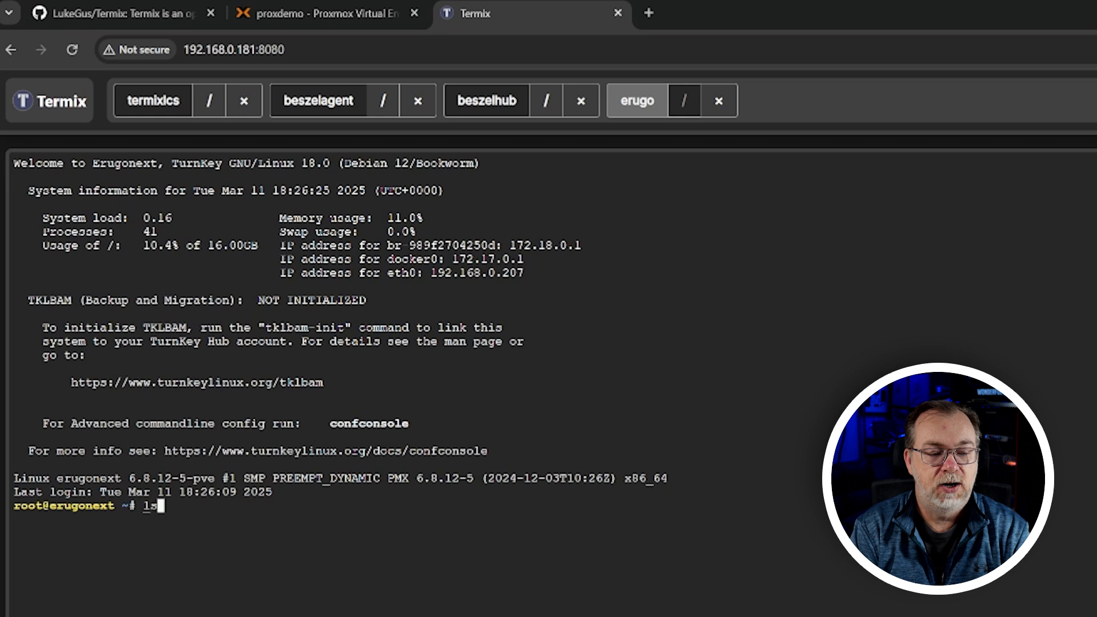
key("Return")
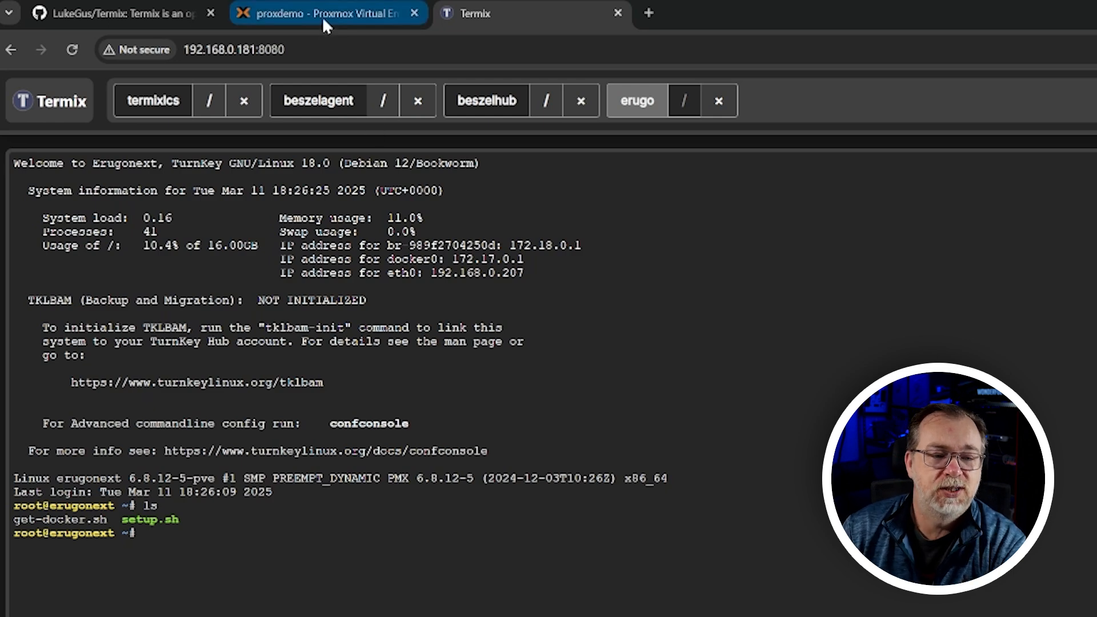
Step: View erugonext container 101's Proxmox console (IP 192.168.0.207), then return to Termix
left_click(325, 13)
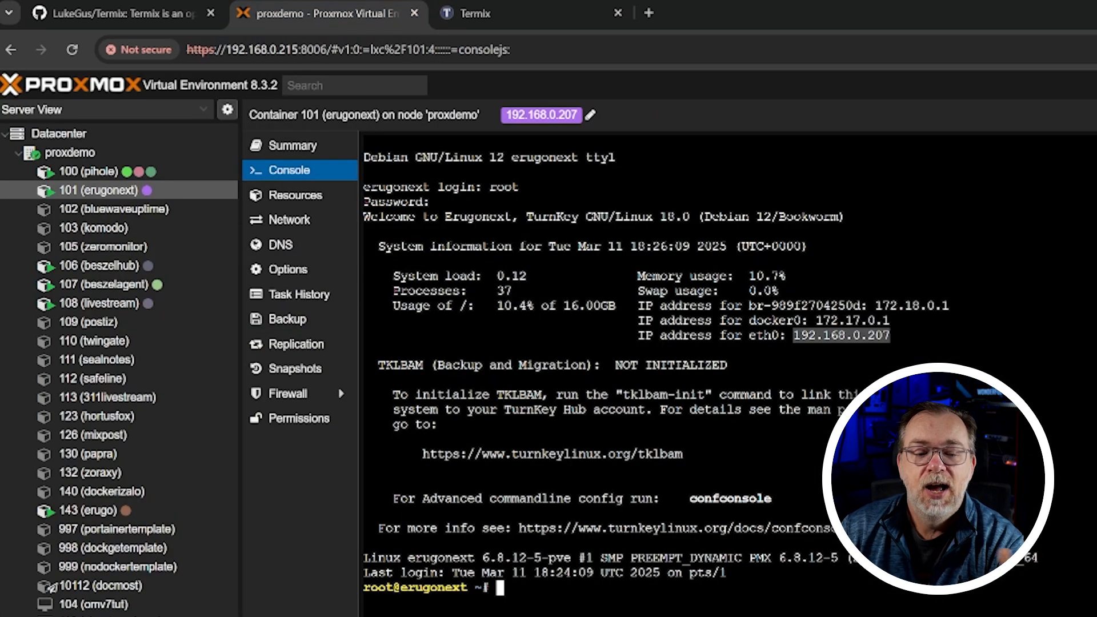
left_click(476, 13)
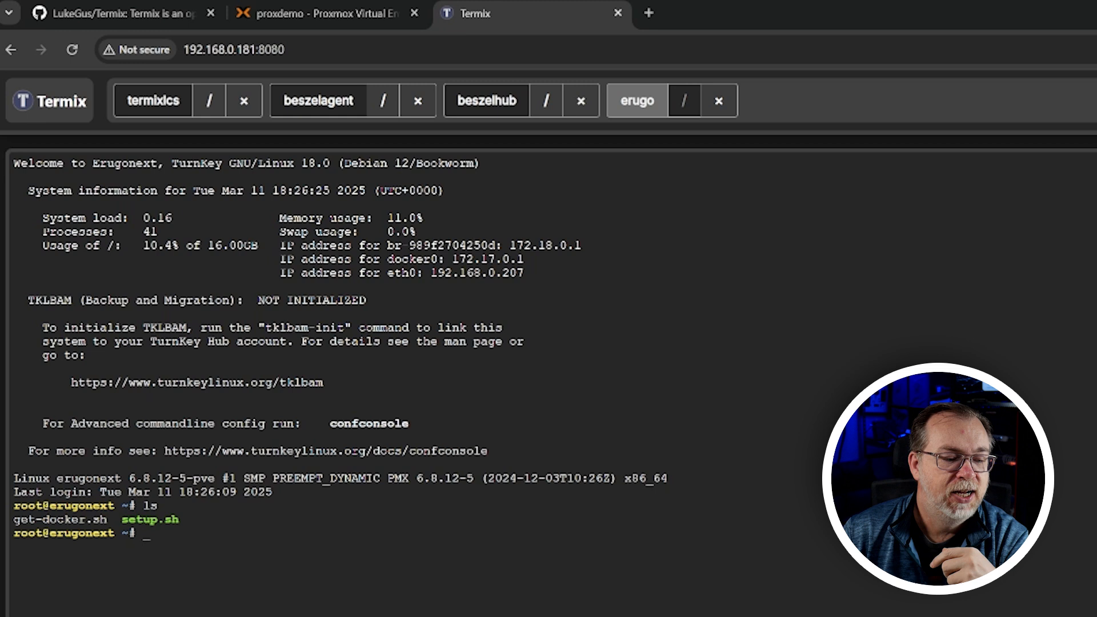
mouse_move(697, 107)
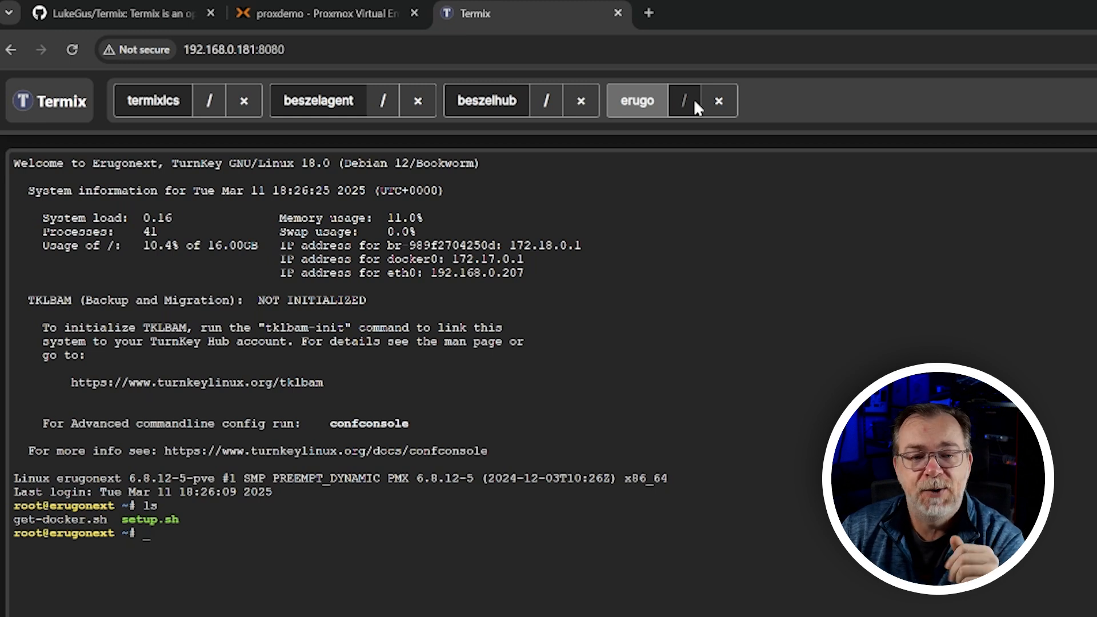
mouse_move(657, 119)
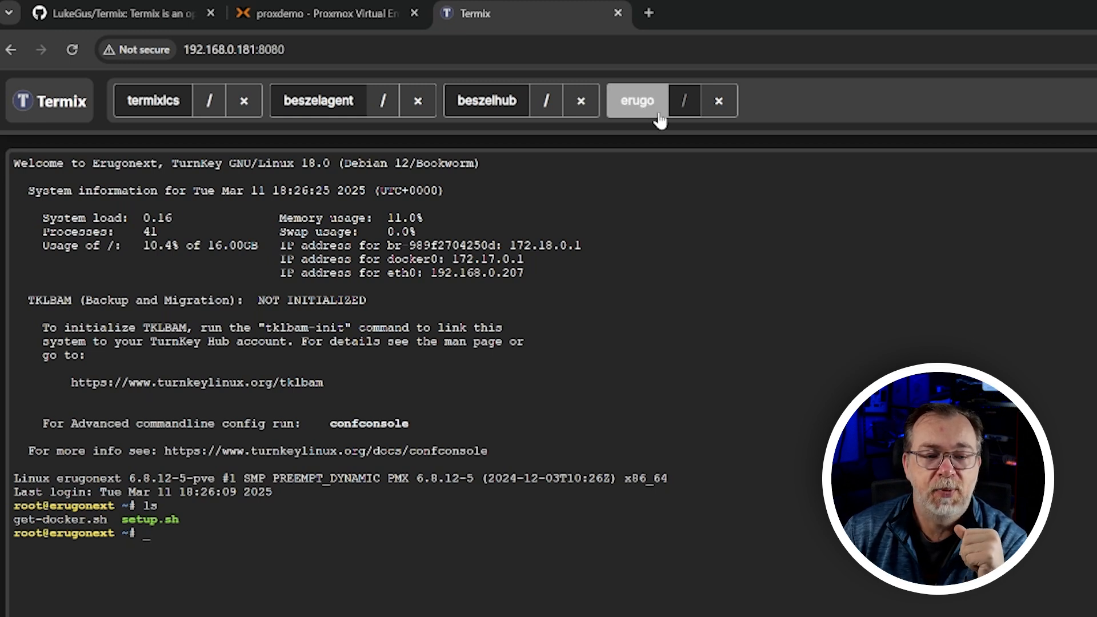
mouse_move(460, 124)
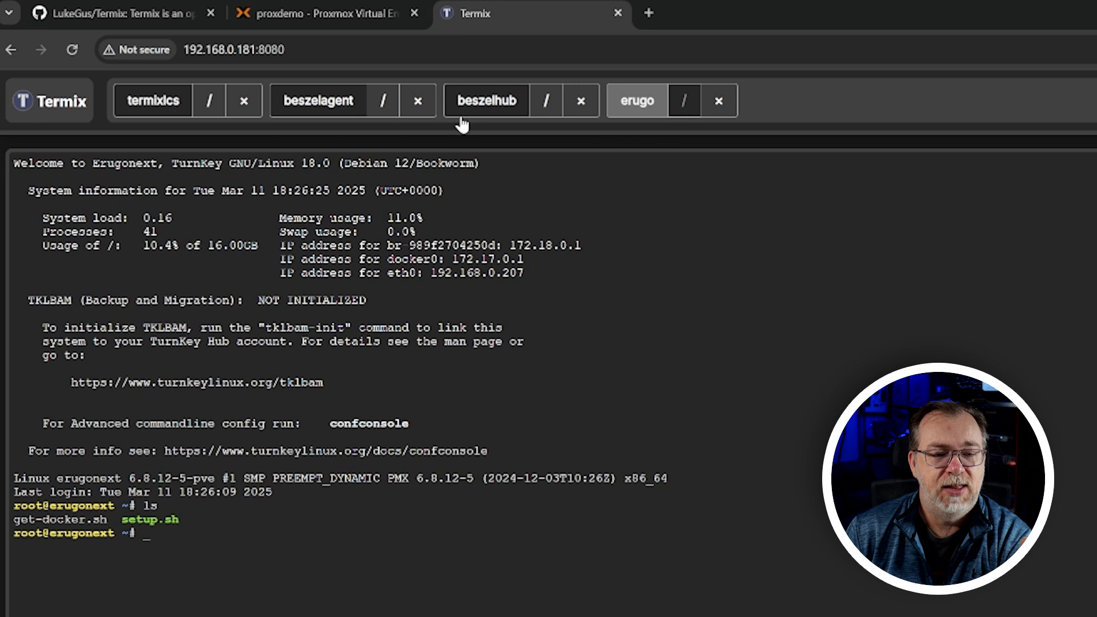
mouse_move(175, 128)
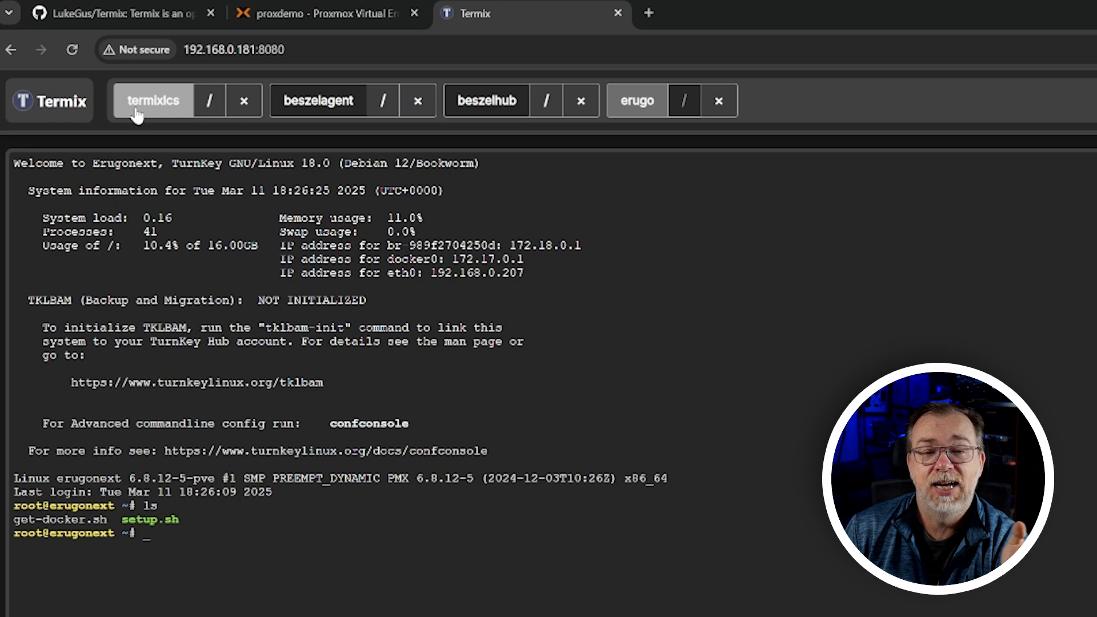
Step: Switch among the termixlcs and erugonext terminals, ending on the beszelhub root shell
left_click(152, 100)
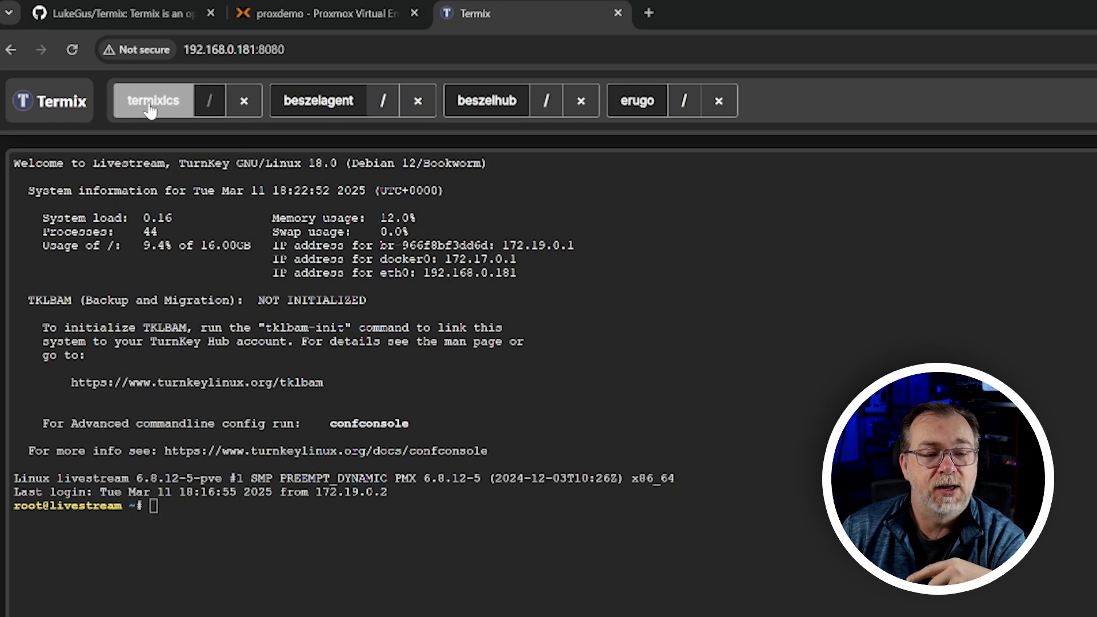
left_click(485, 100)
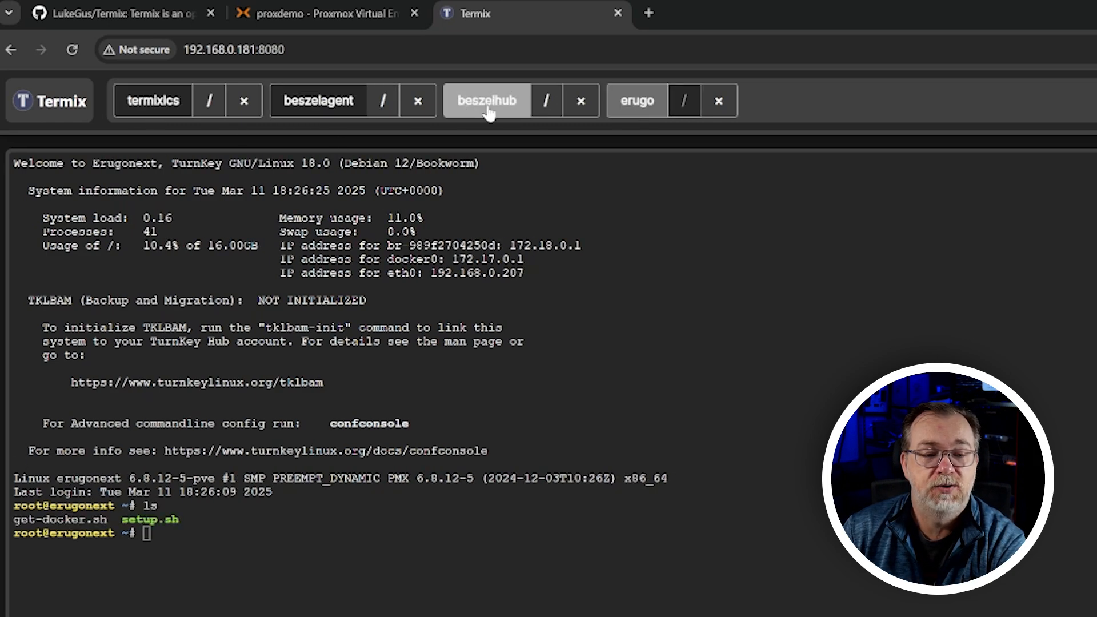
left_click(487, 100)
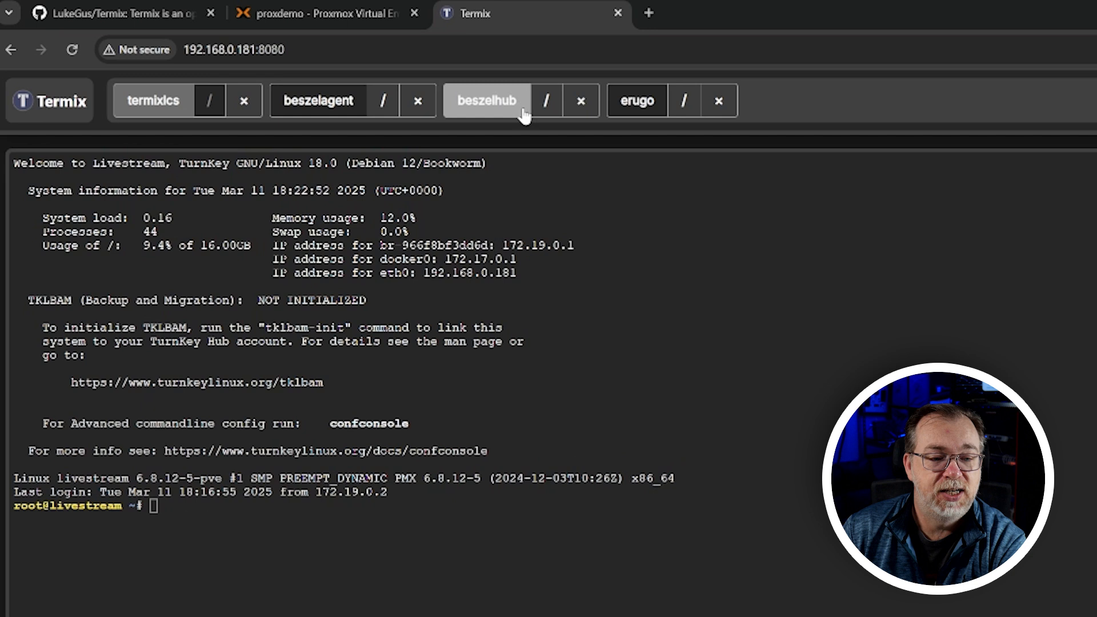
left_click(487, 100)
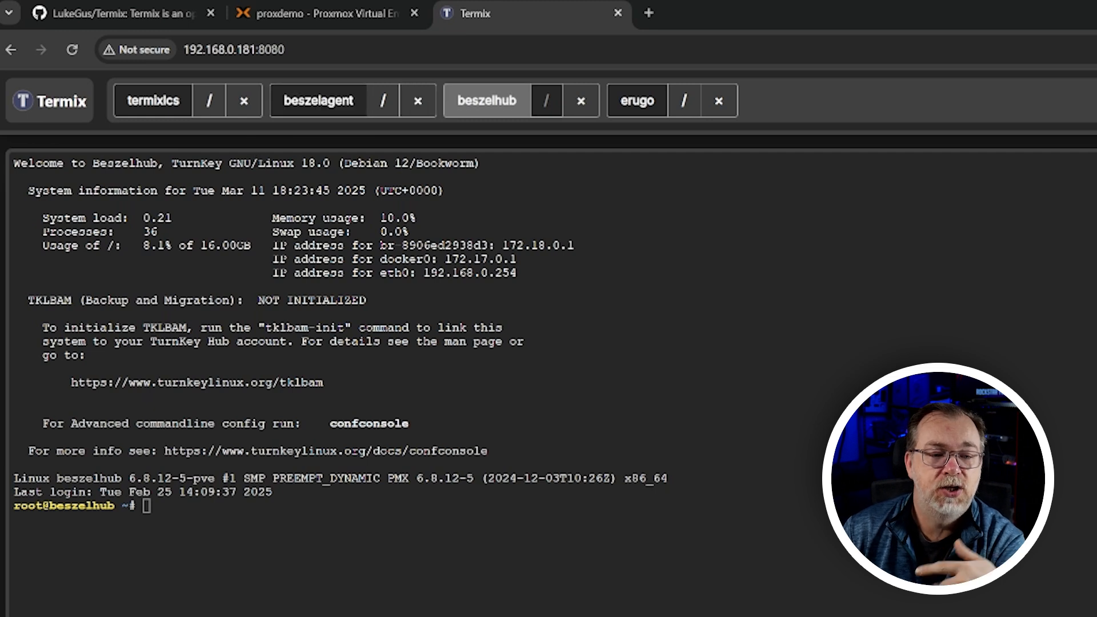
mouse_move(479, 112)
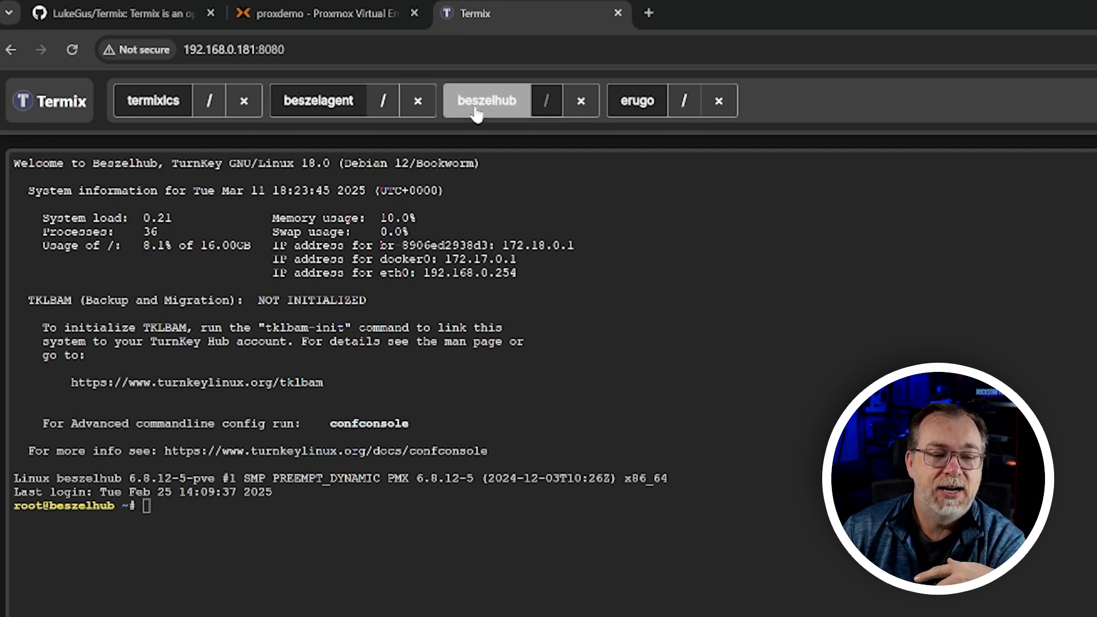
mouse_move(618, 126)
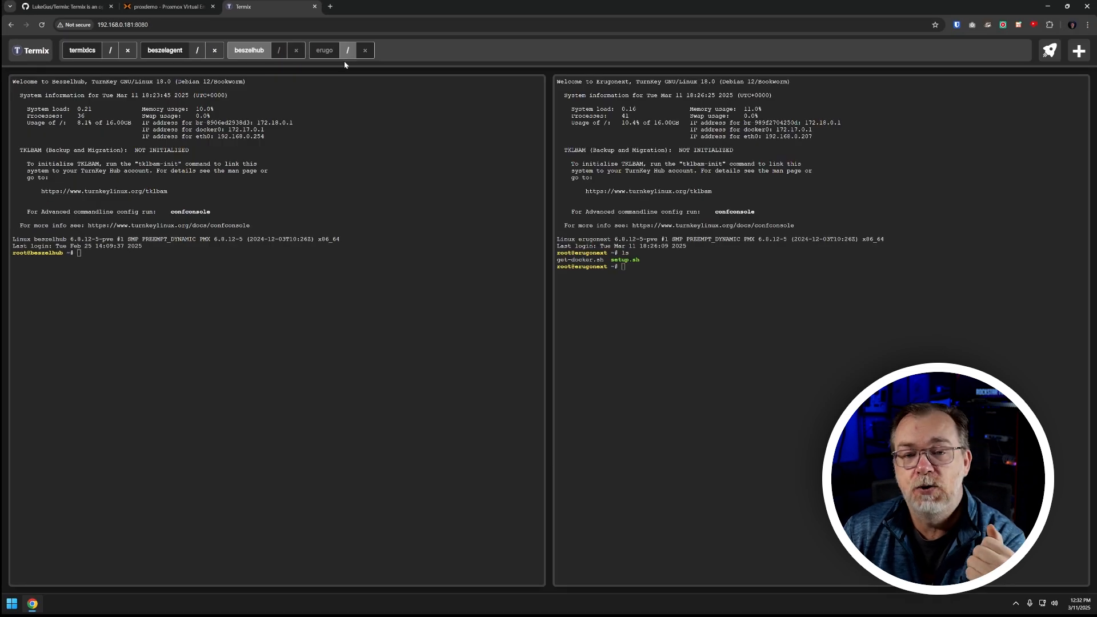
mouse_move(189, 68)
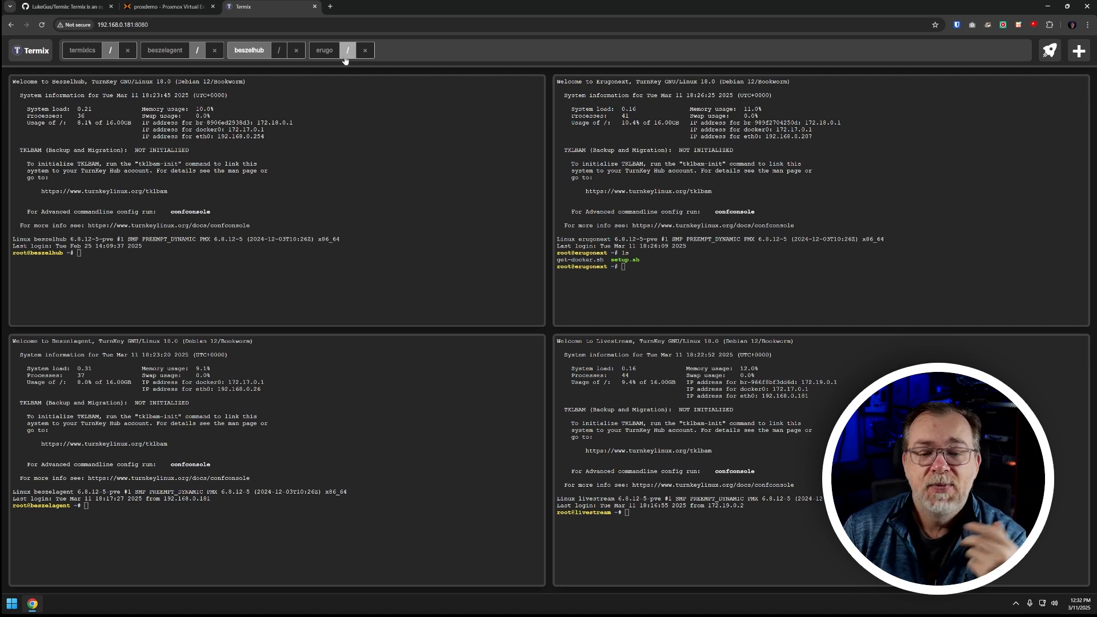
left_click(249, 50)
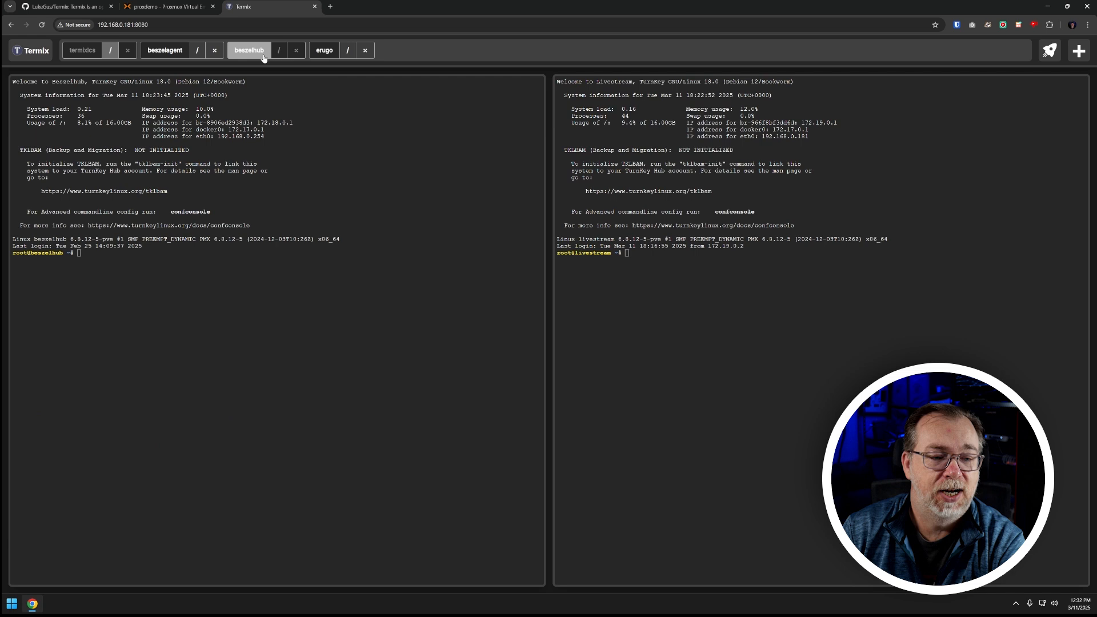
left_click(82, 49)
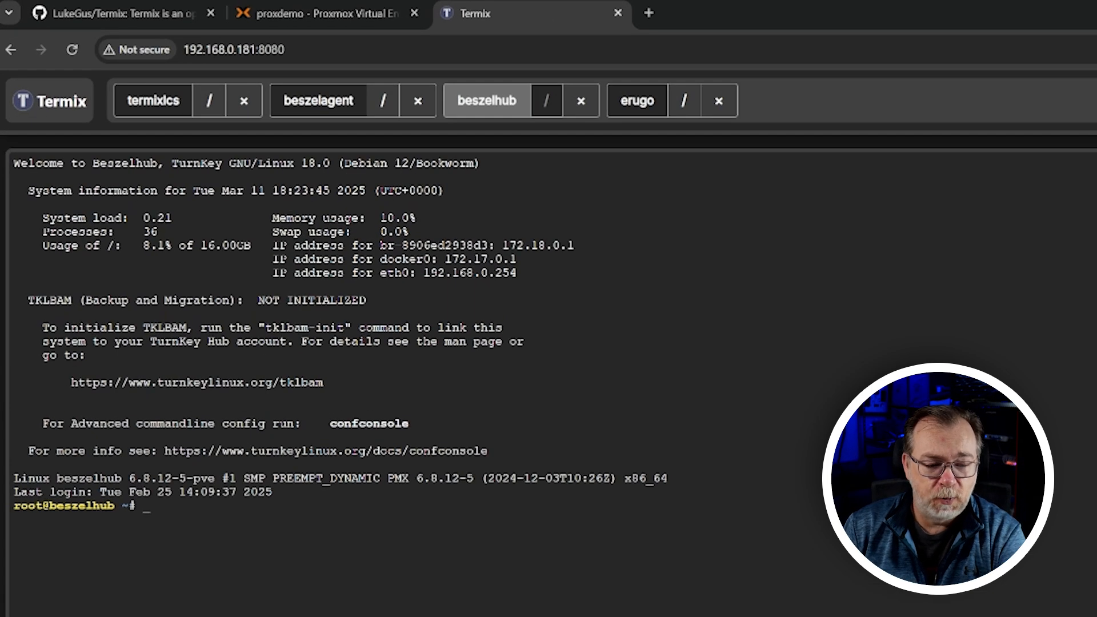
Step: Run apt update in the beszelhub shell to fetch Debian, security and Docker lists
type("u")
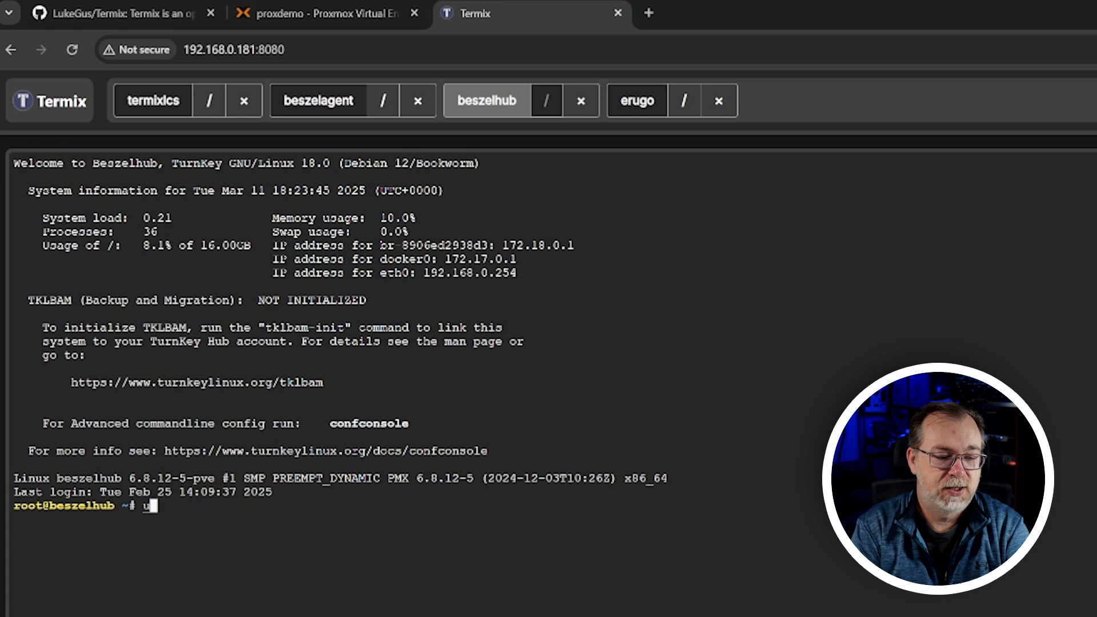
type("apt update")
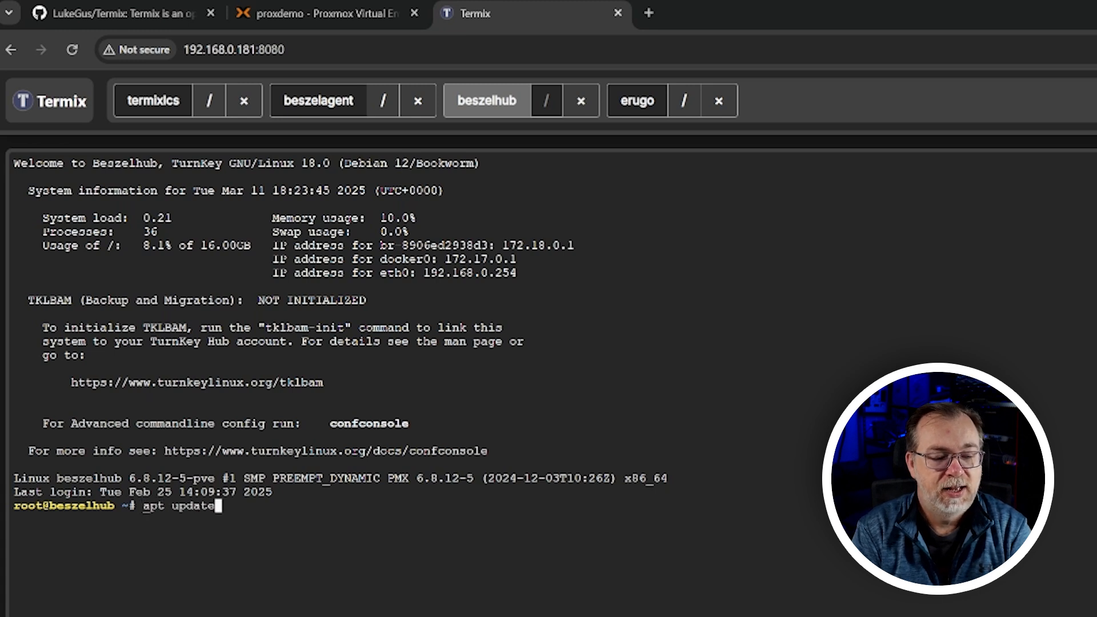
key("Return")
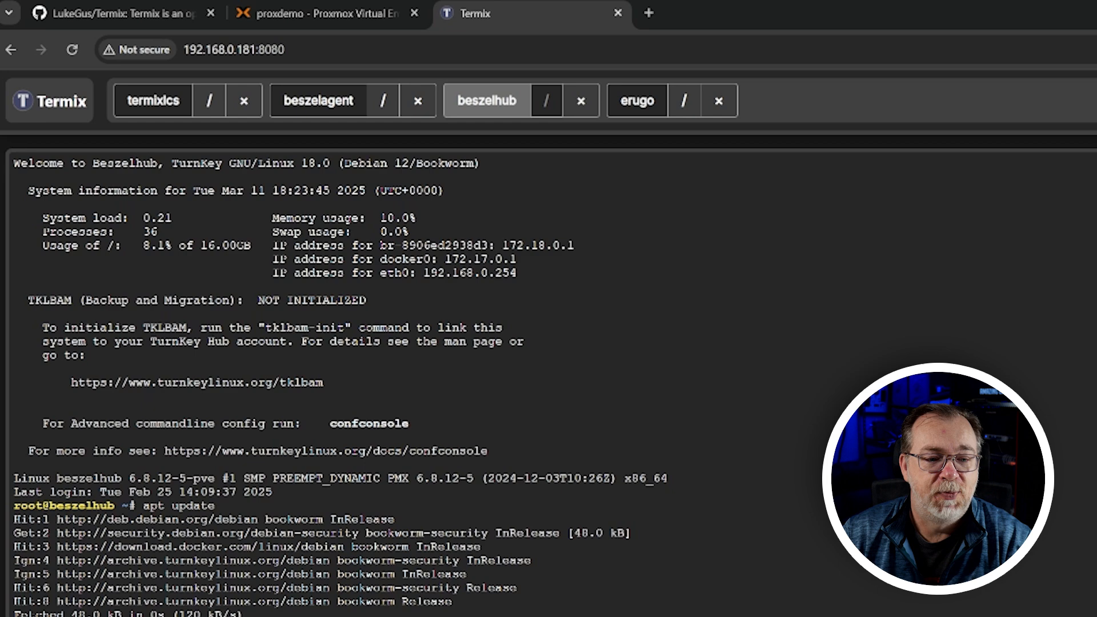
left_click(580, 100)
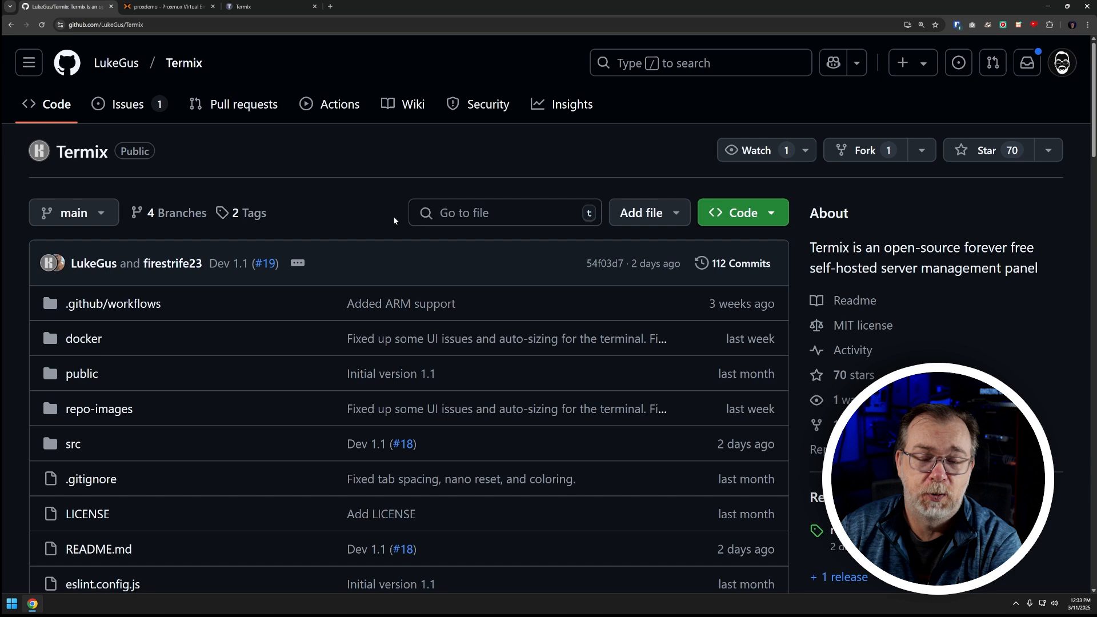
scroll("down", 3)
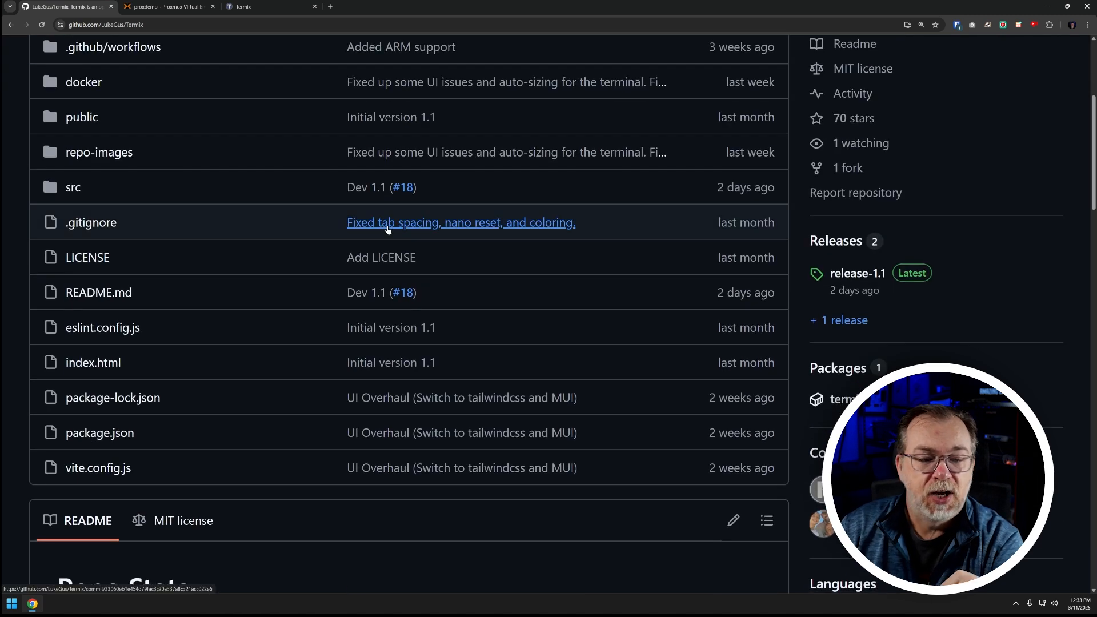
scroll("up", 3)
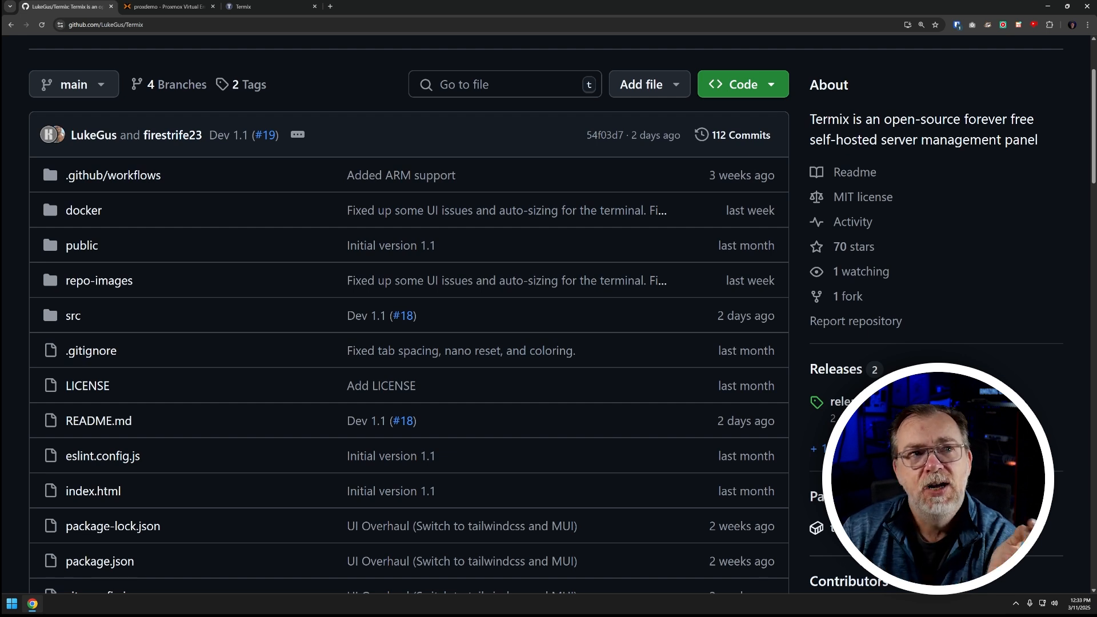
mouse_move(481, 273)
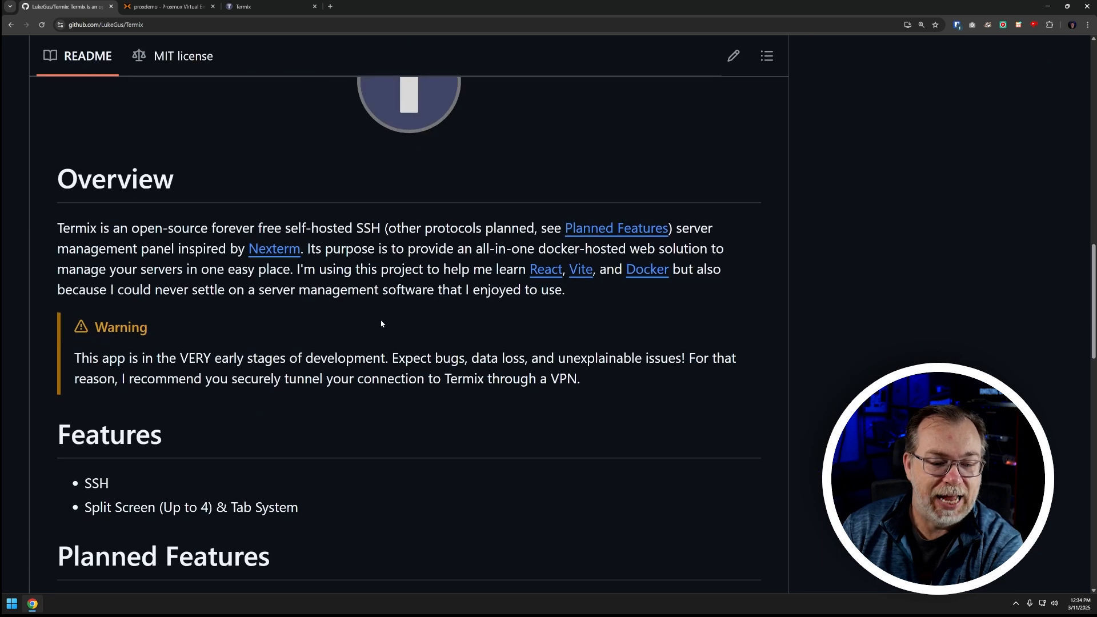
mouse_move(261, 240)
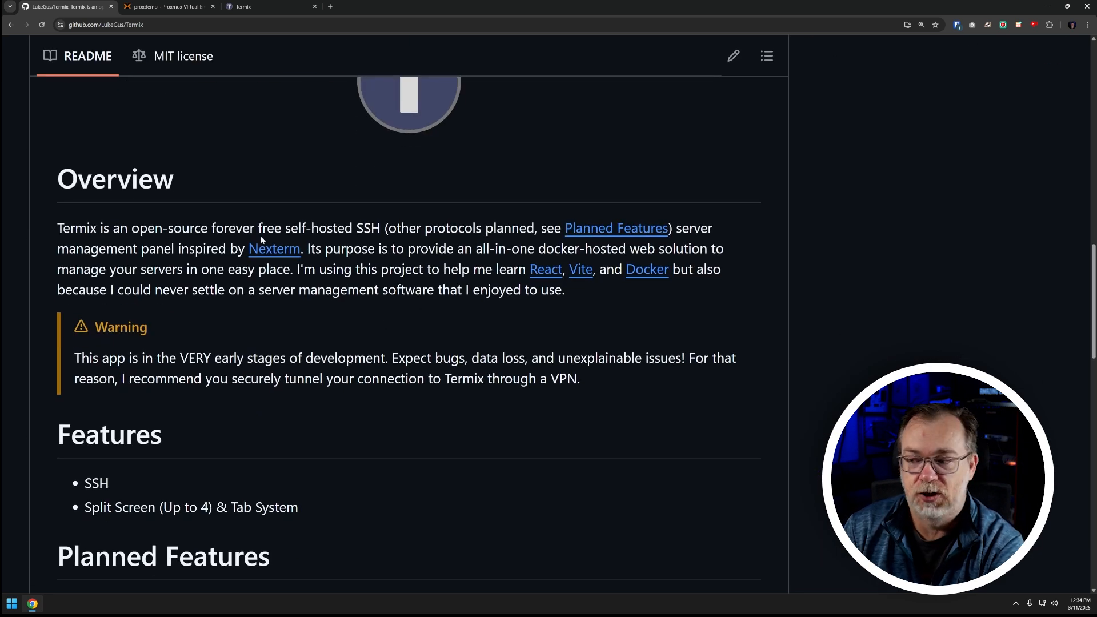
mouse_move(273, 249)
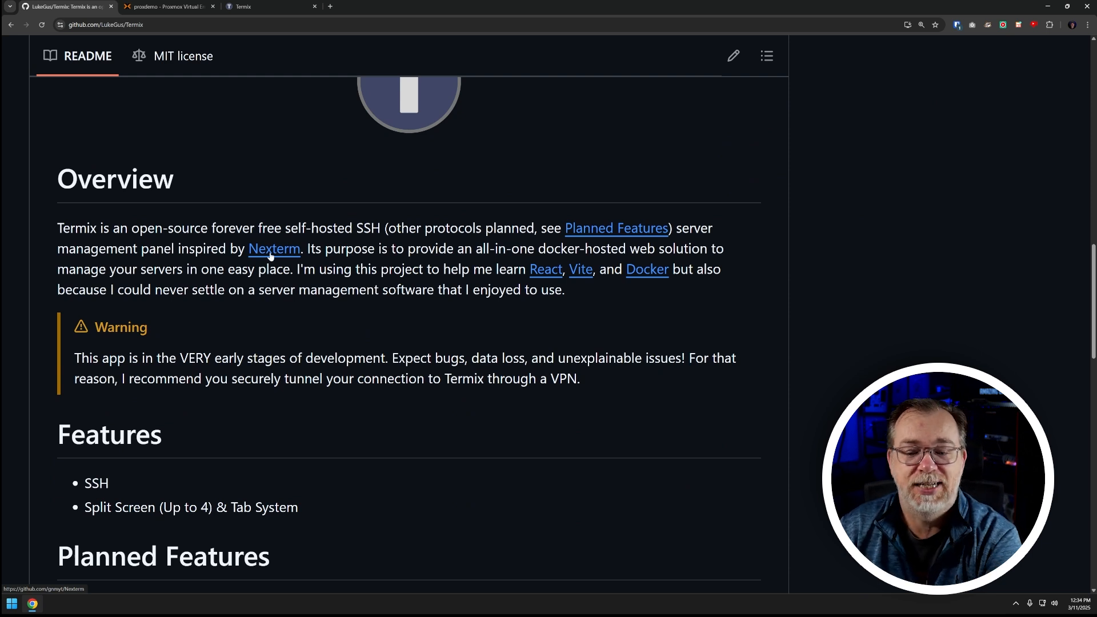
mouse_move(270, 258)
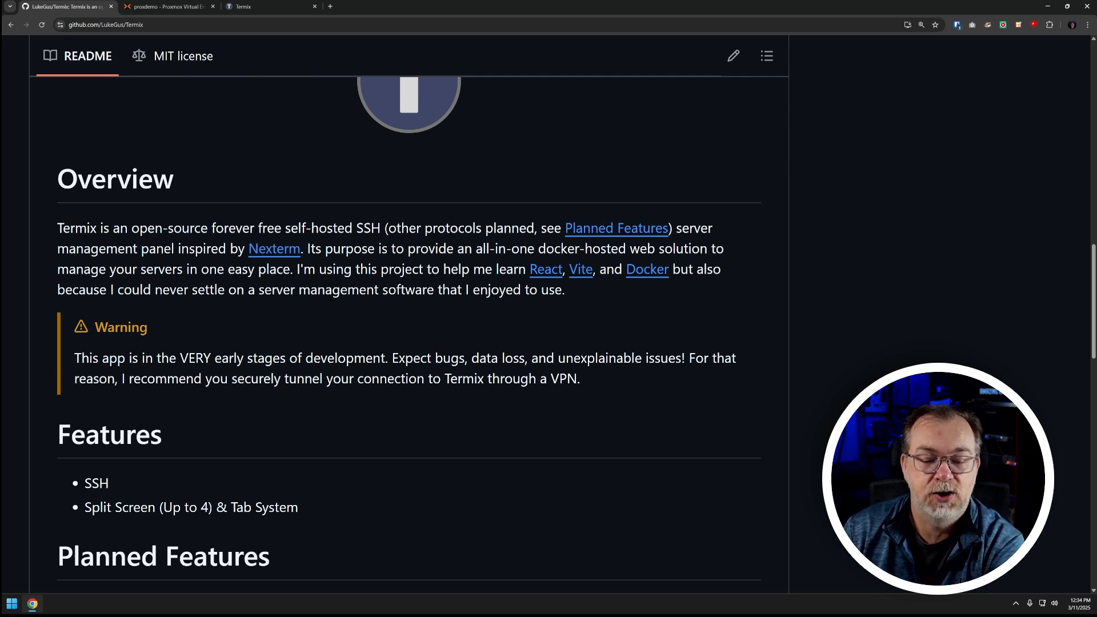
scroll("down", 3)
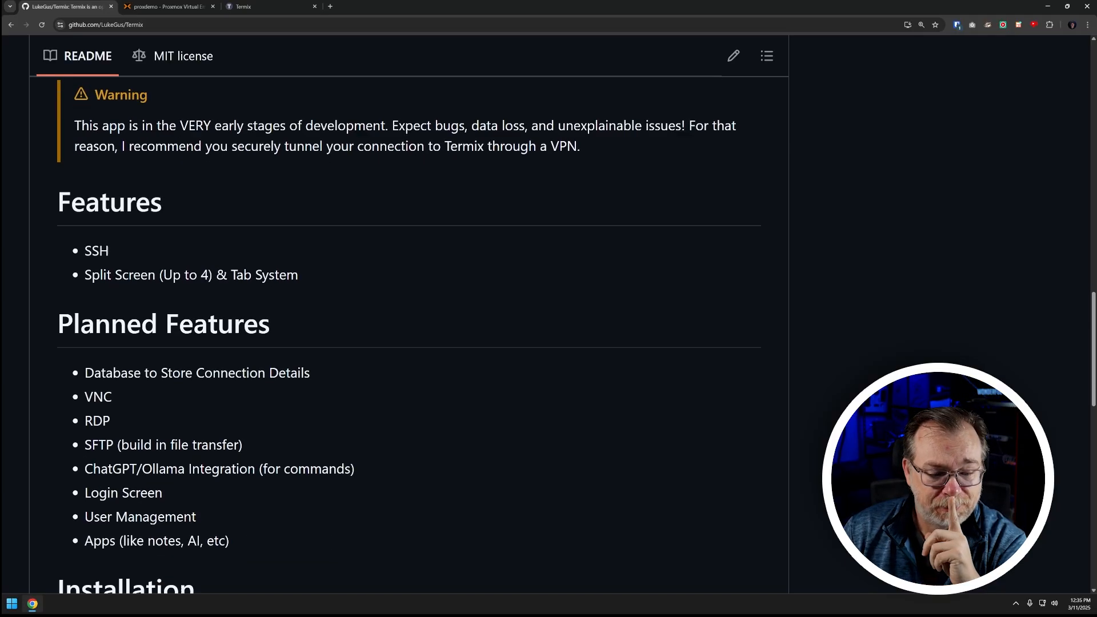
scroll("down", 3)
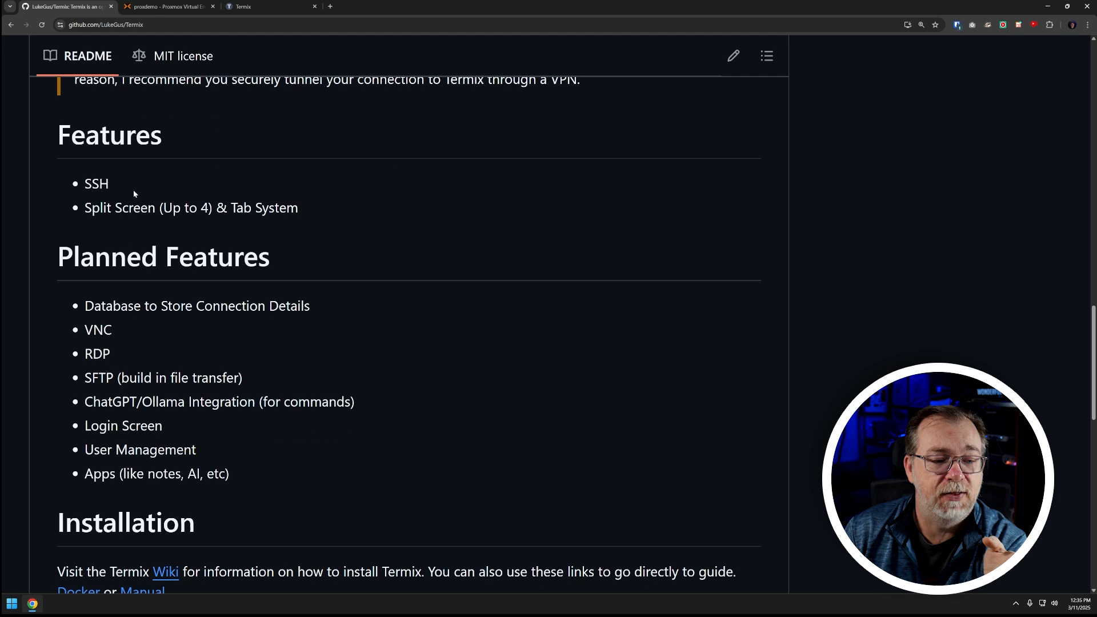
mouse_move(147, 199)
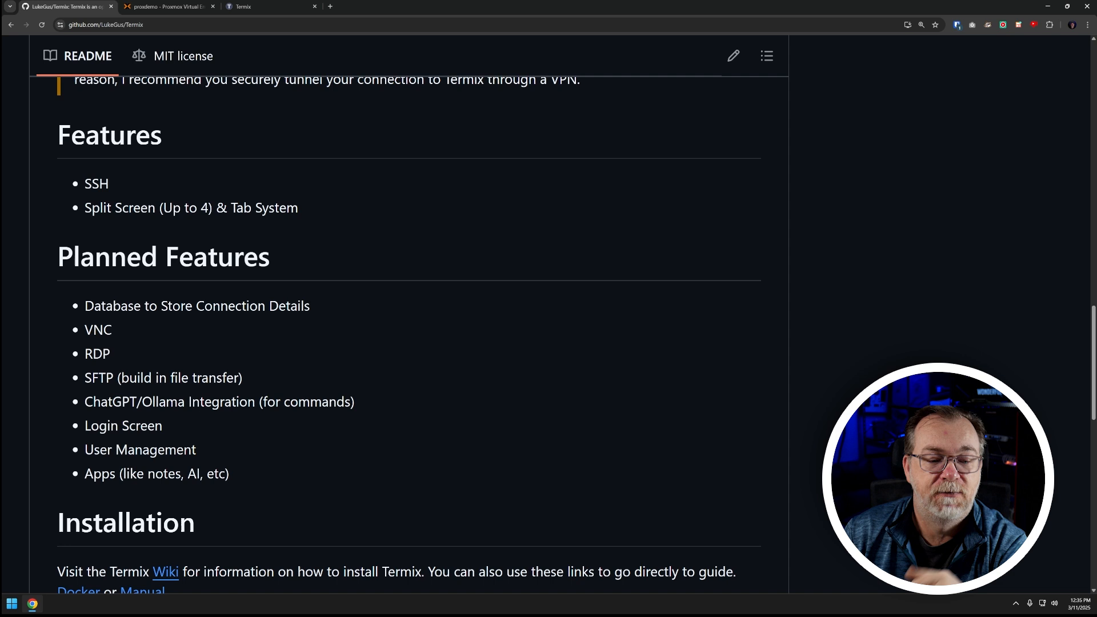
mouse_move(246, 231)
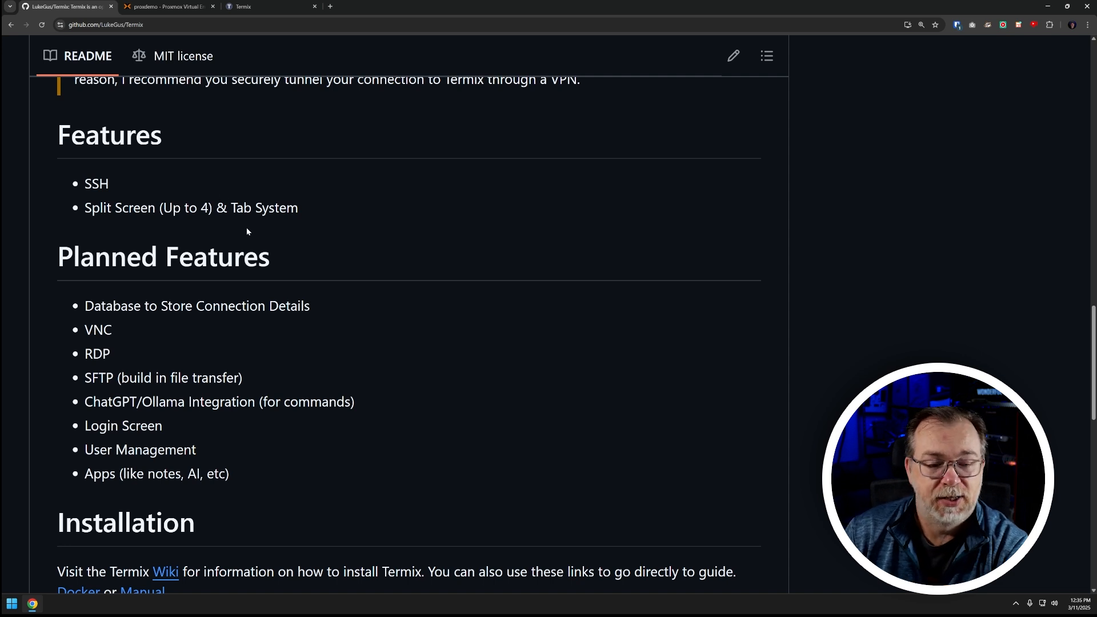
scroll("down", 3)
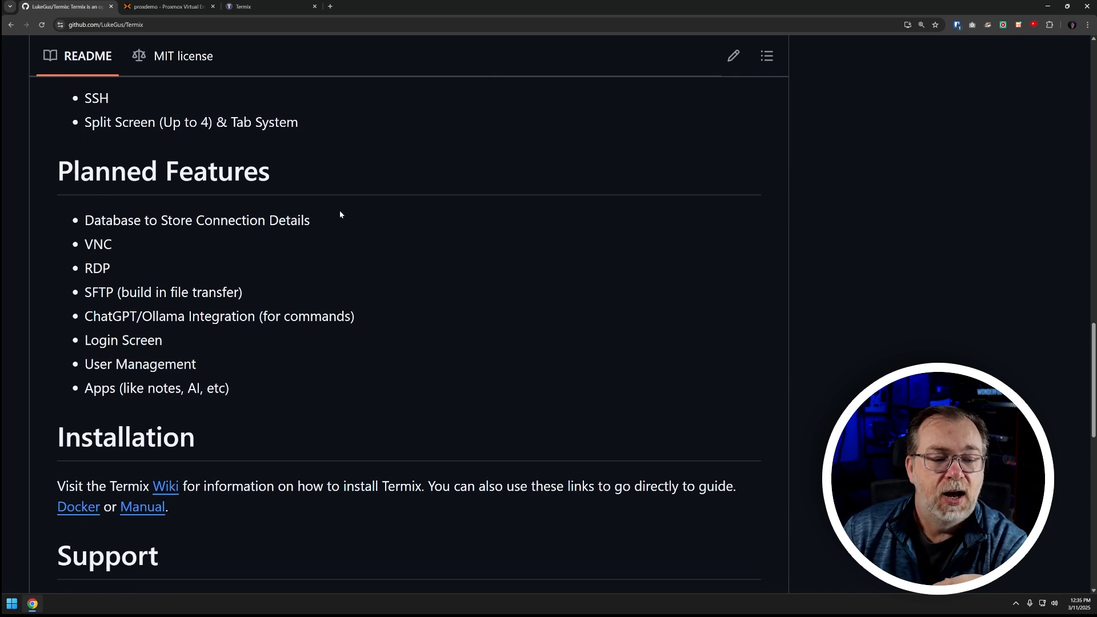
mouse_move(314, 219)
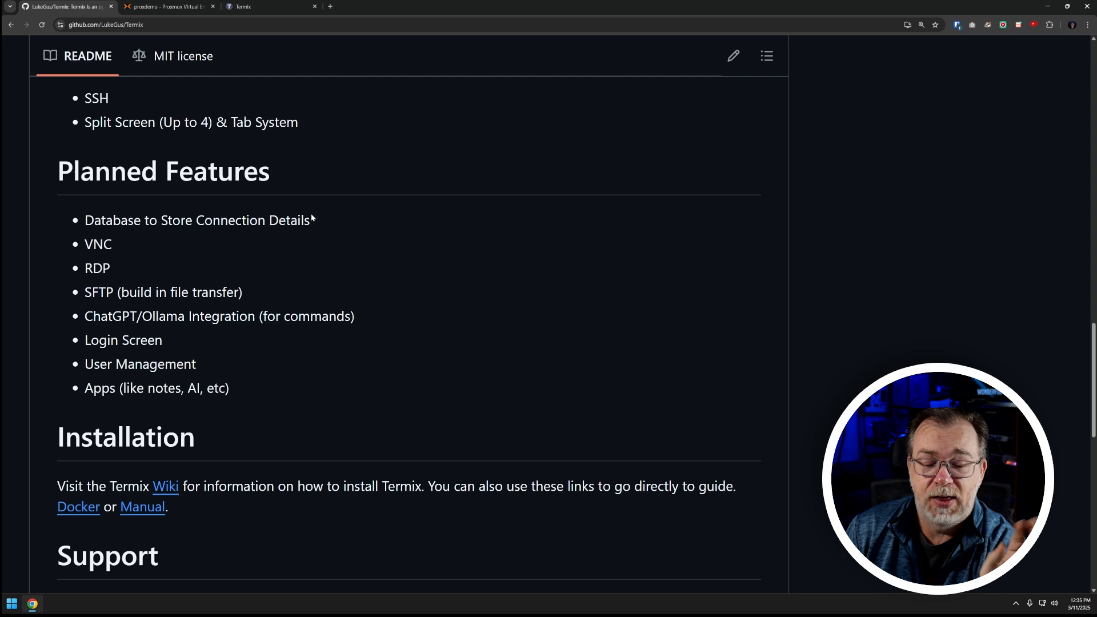
mouse_move(131, 197)
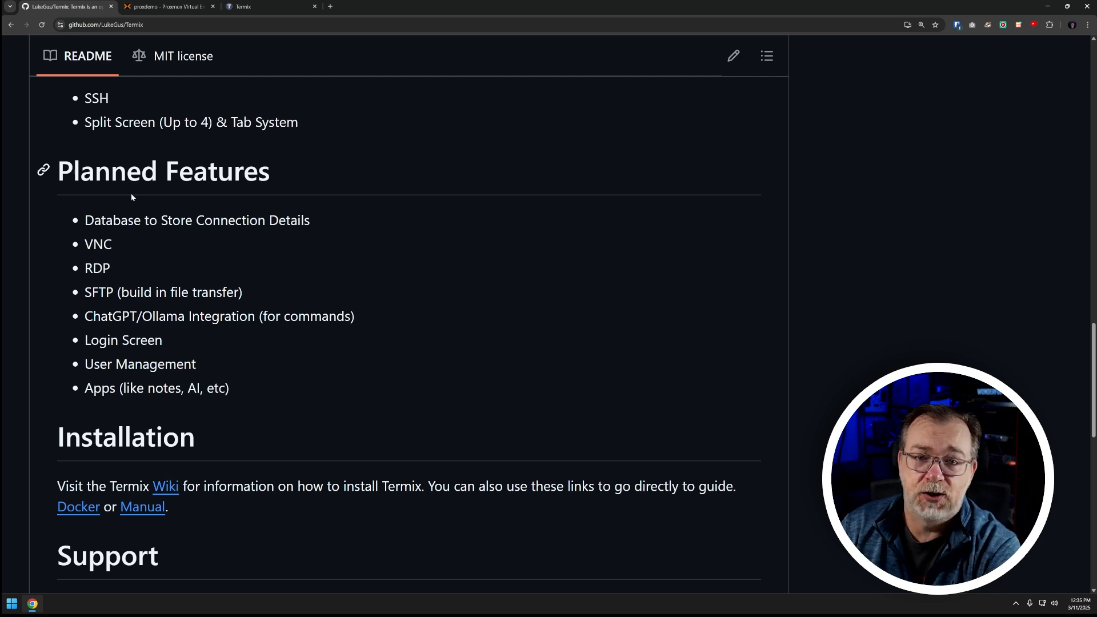
mouse_move(149, 236)
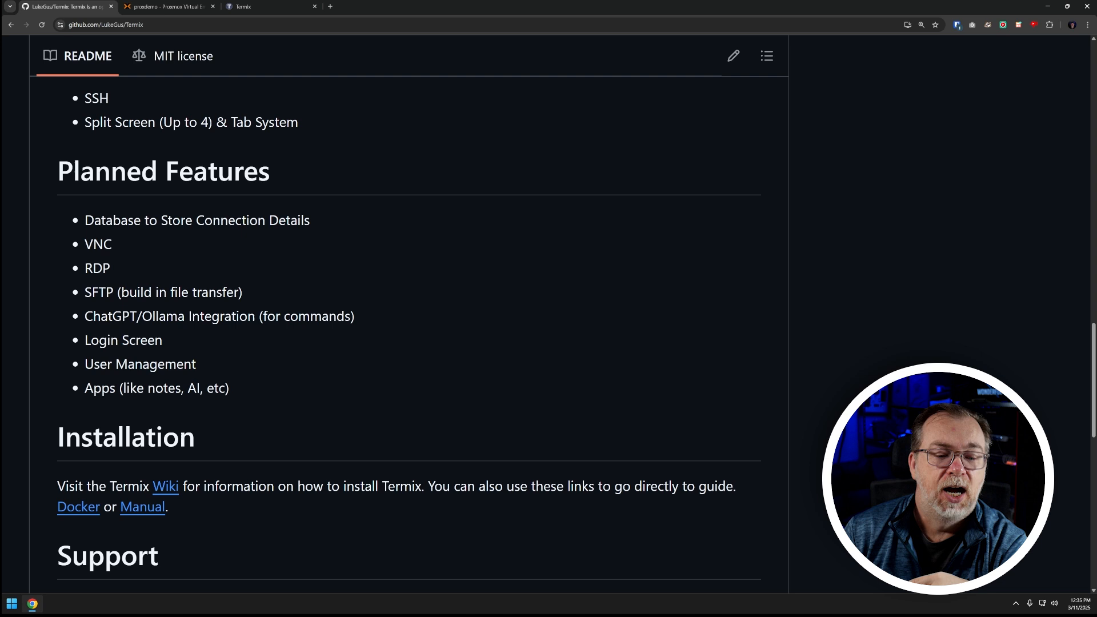
Step: Browse Termix's Add Host form fields, select RSA Key authentication, and dismiss it
left_click(262, 7)
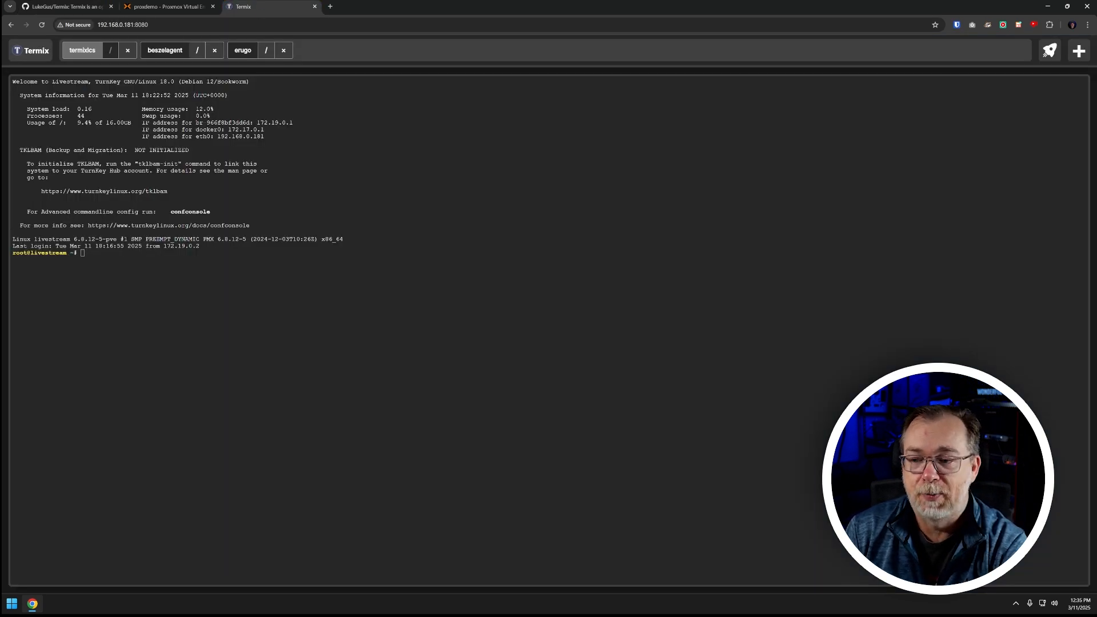
left_click(1078, 50)
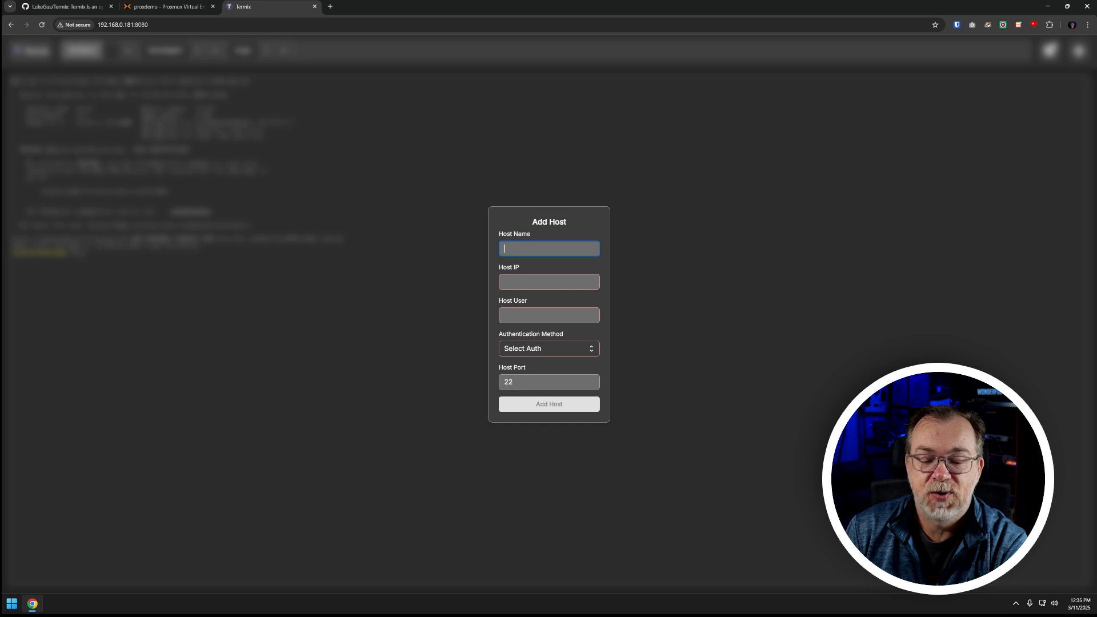
left_click(549, 403)
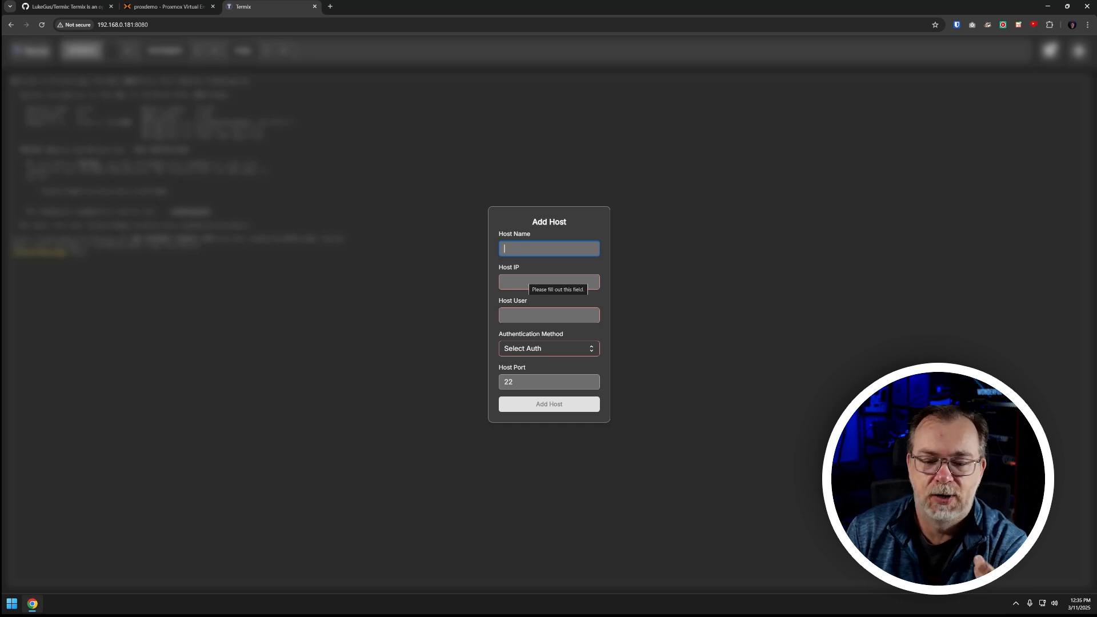
left_click(549, 314)
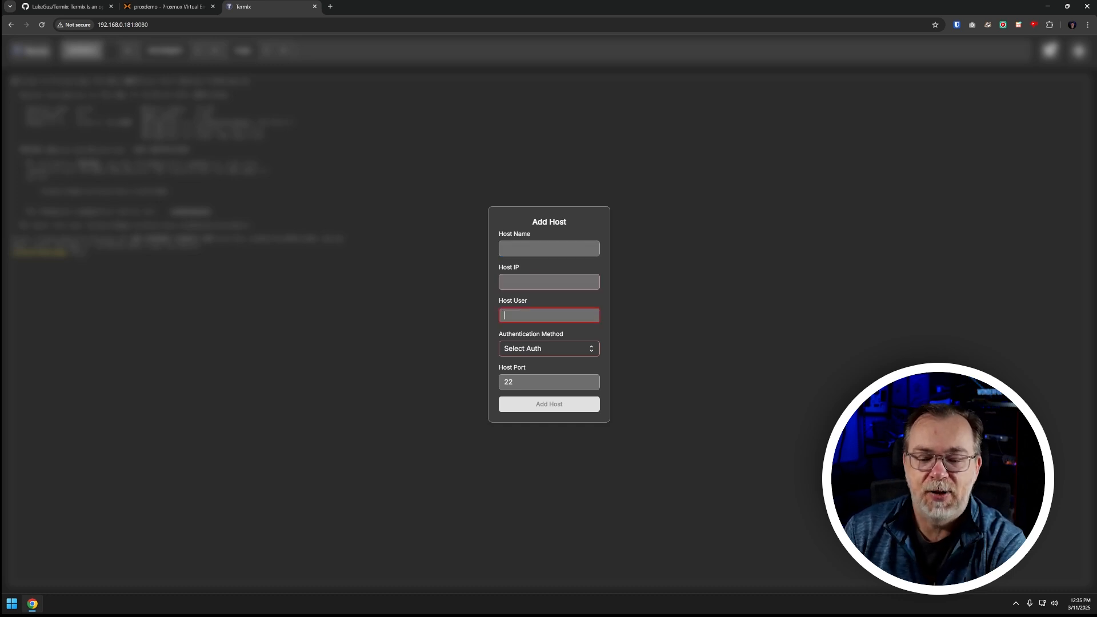
left_click(548, 349)
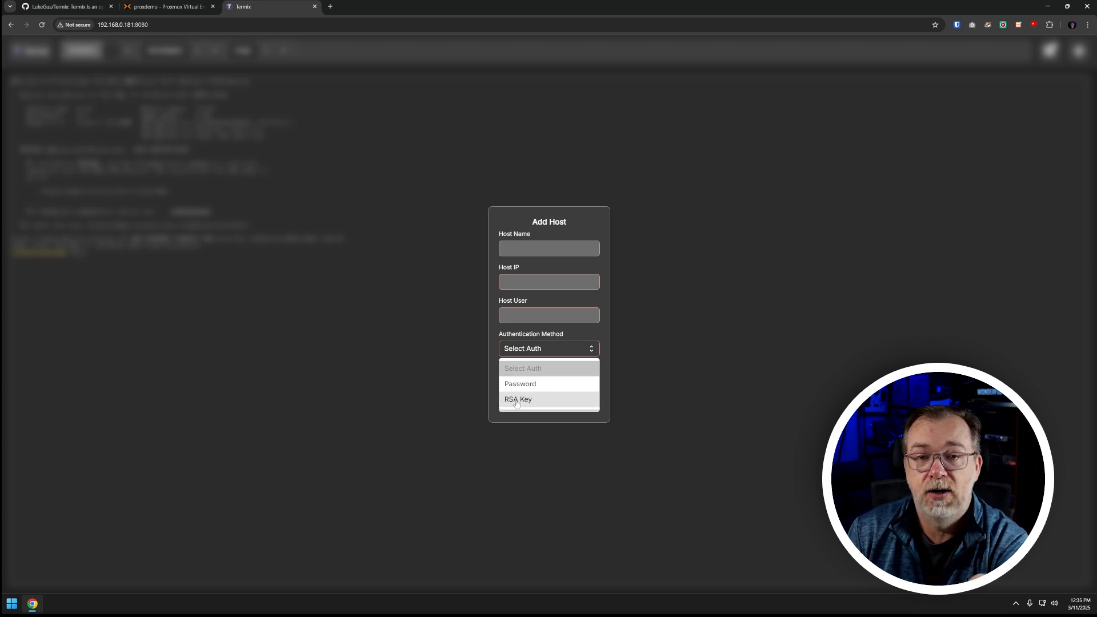
mouse_move(520, 383)
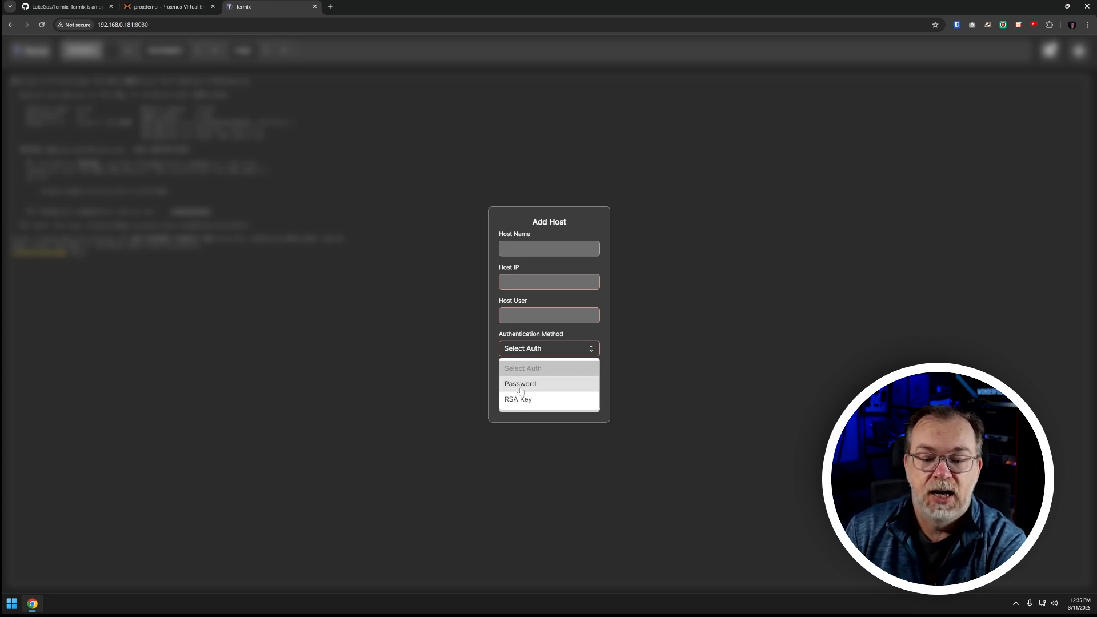
left_click(518, 398)
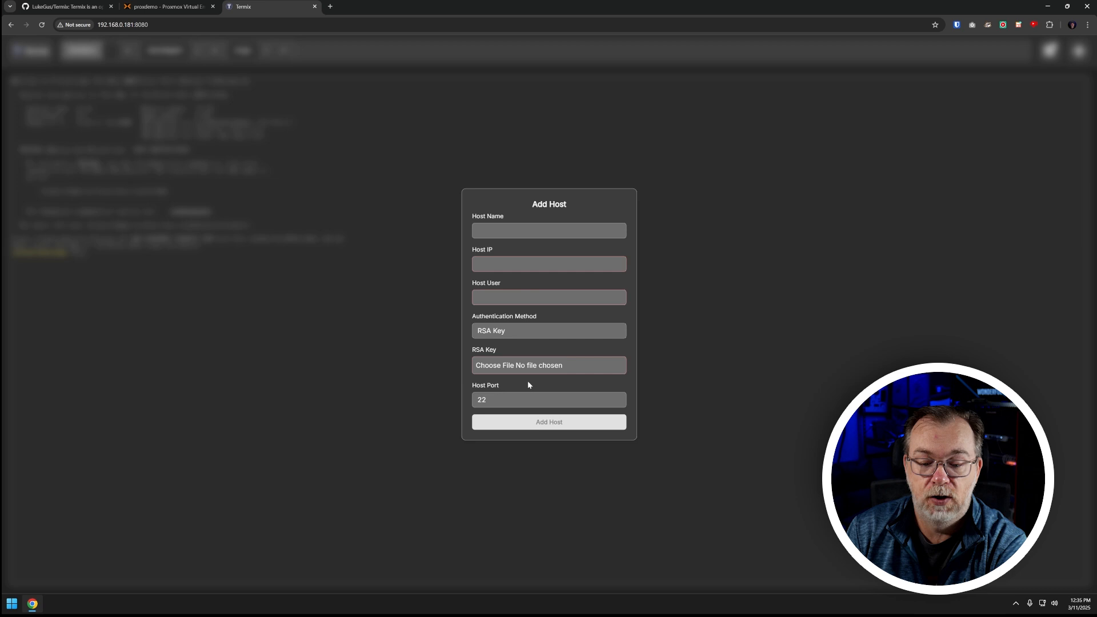
left_click(548, 399)
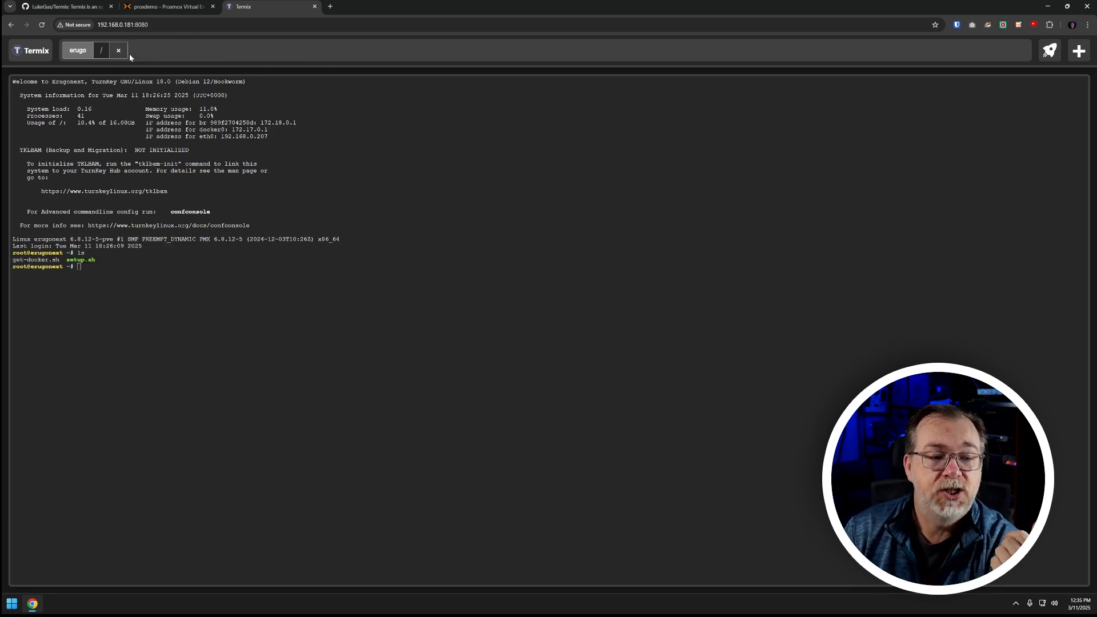
Step: Close the erugo and remaining terminal sessions, leaving an empty workspace
left_click(118, 50)
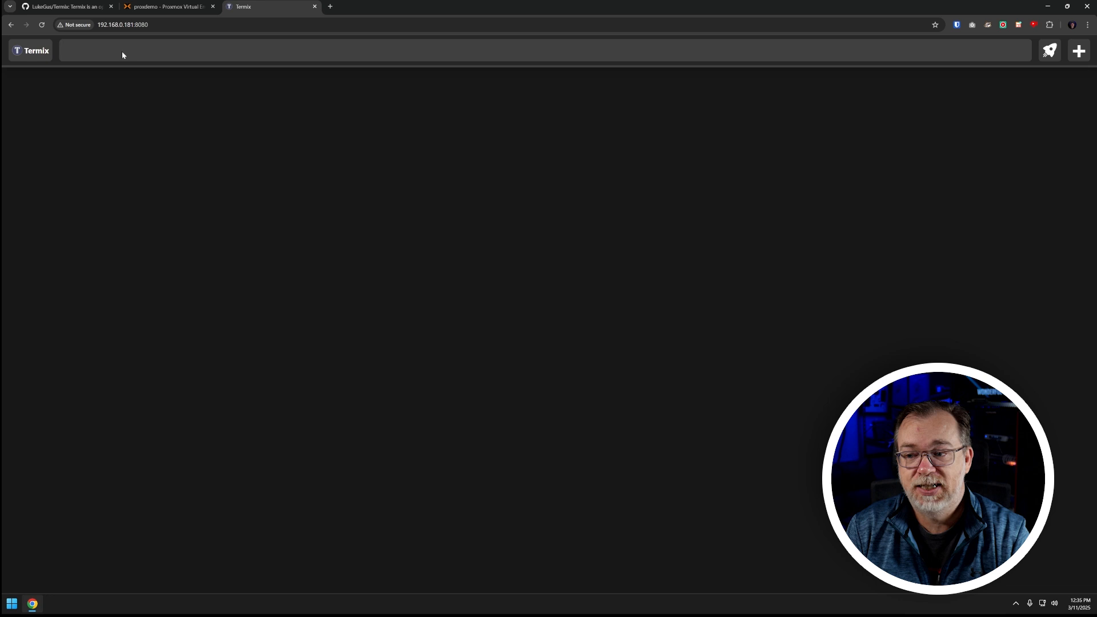
left_click(1077, 50)
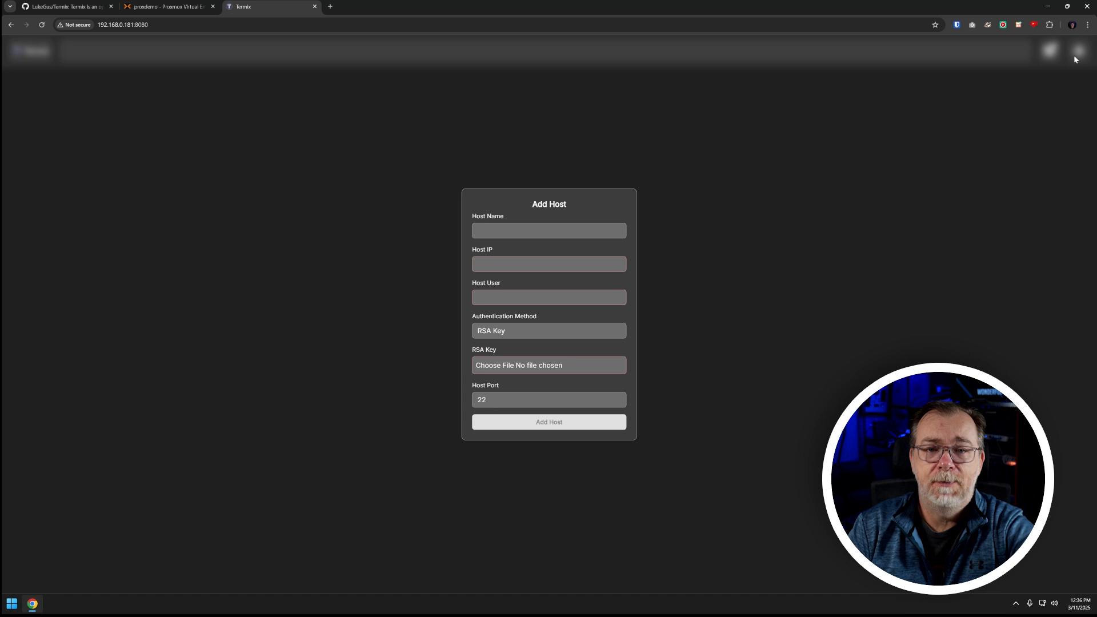
left_click(63, 7)
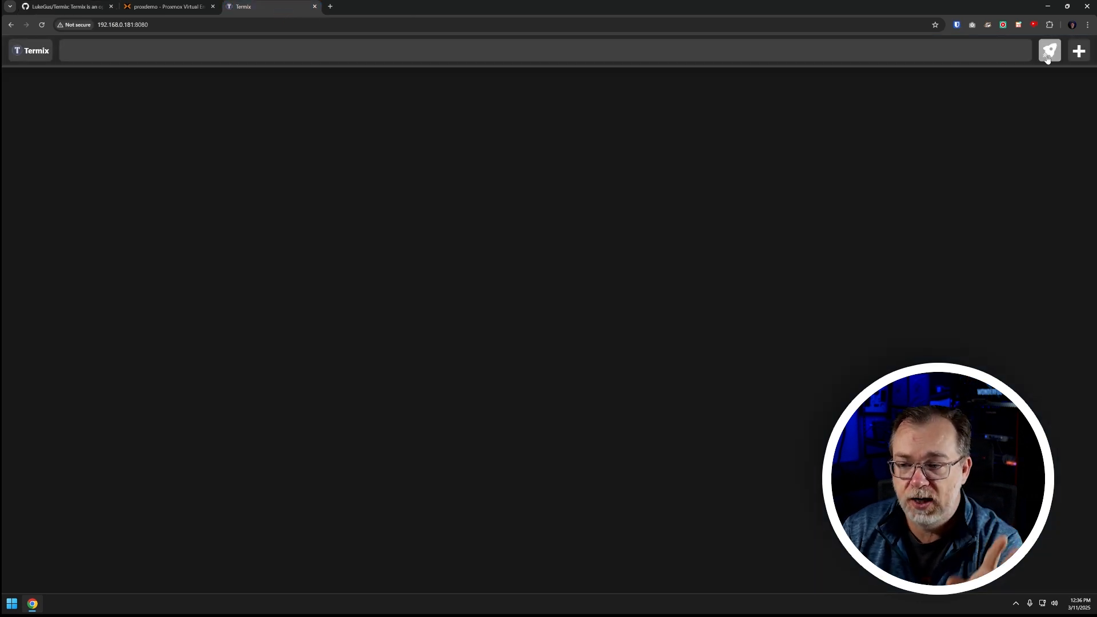
Step: Open the Launchpad notice about upcoming features and close it
left_click(1048, 50)
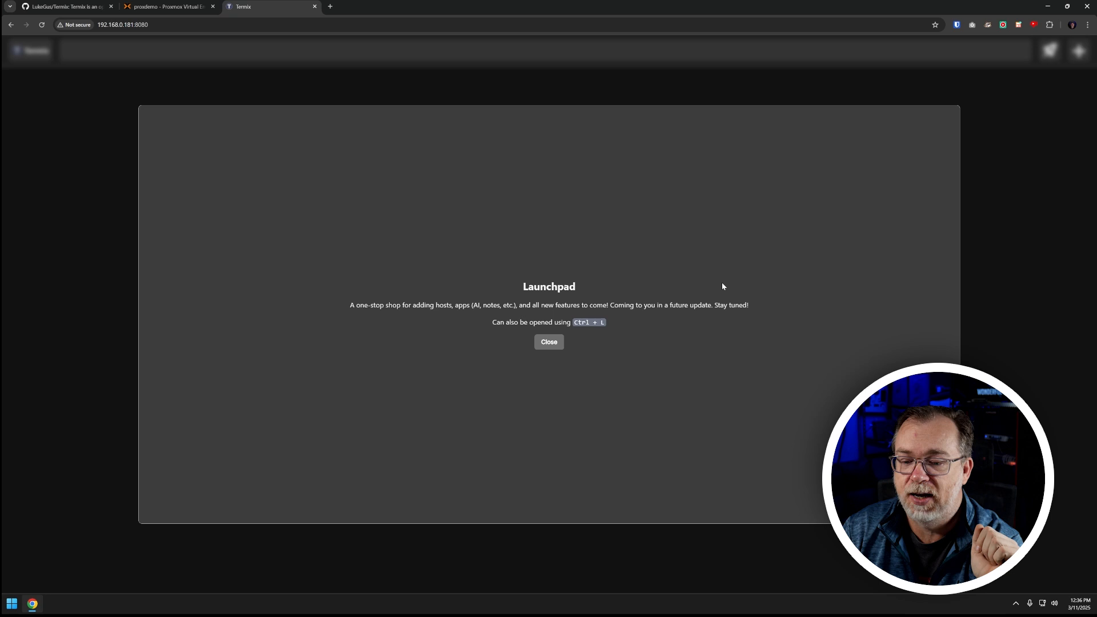
mouse_move(518, 350)
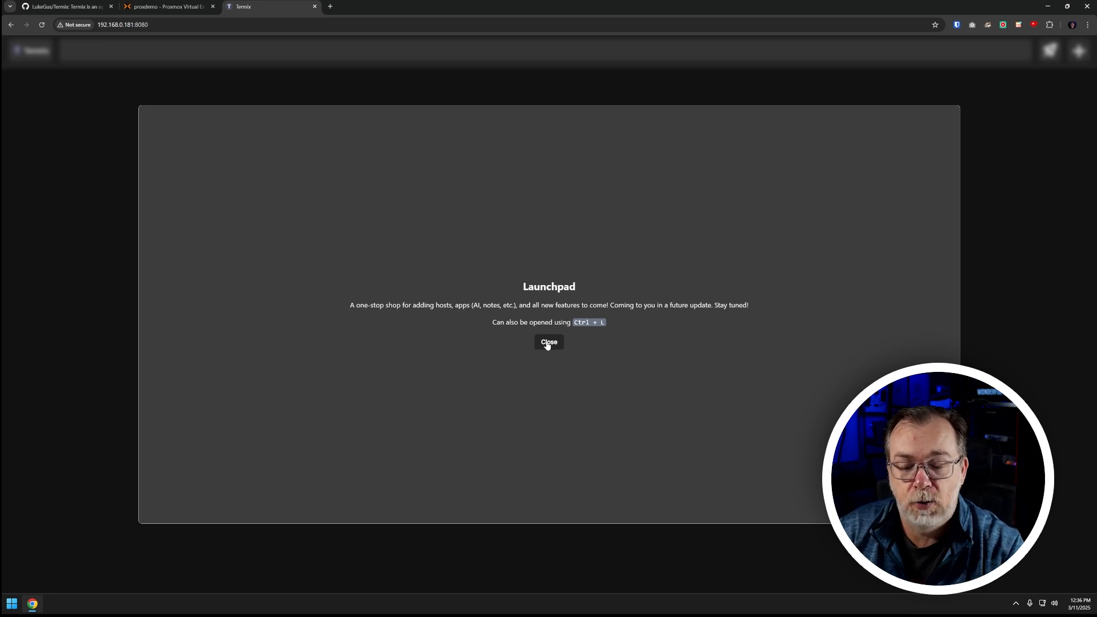
left_click(549, 342)
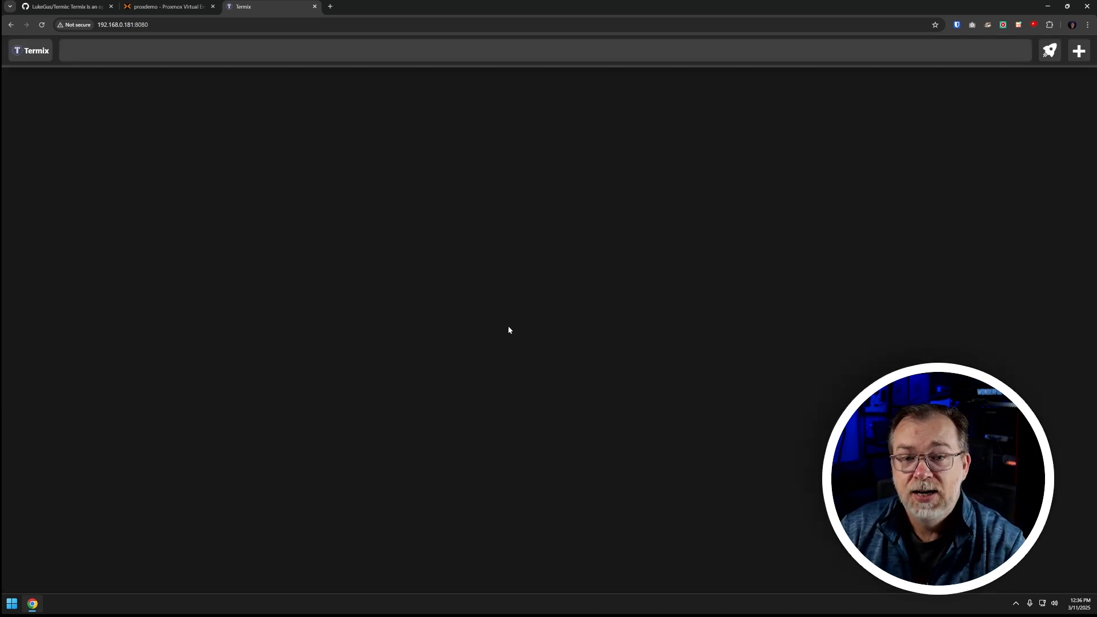
left_click(66, 6)
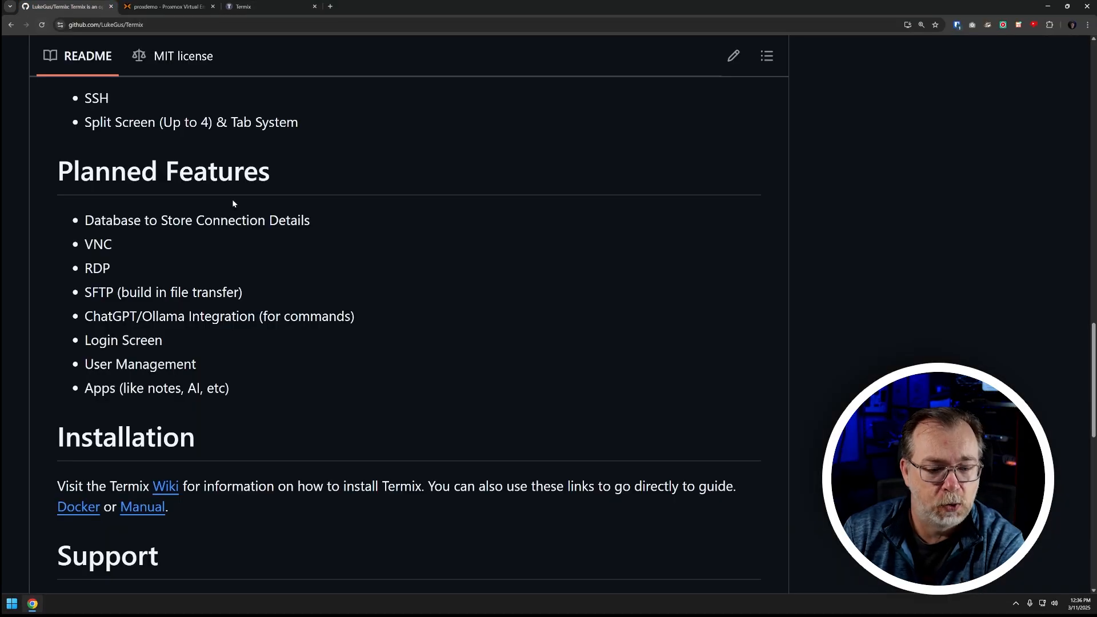
Step: Scroll the Termix README past planned features to the Installation section
scroll("down", 3)
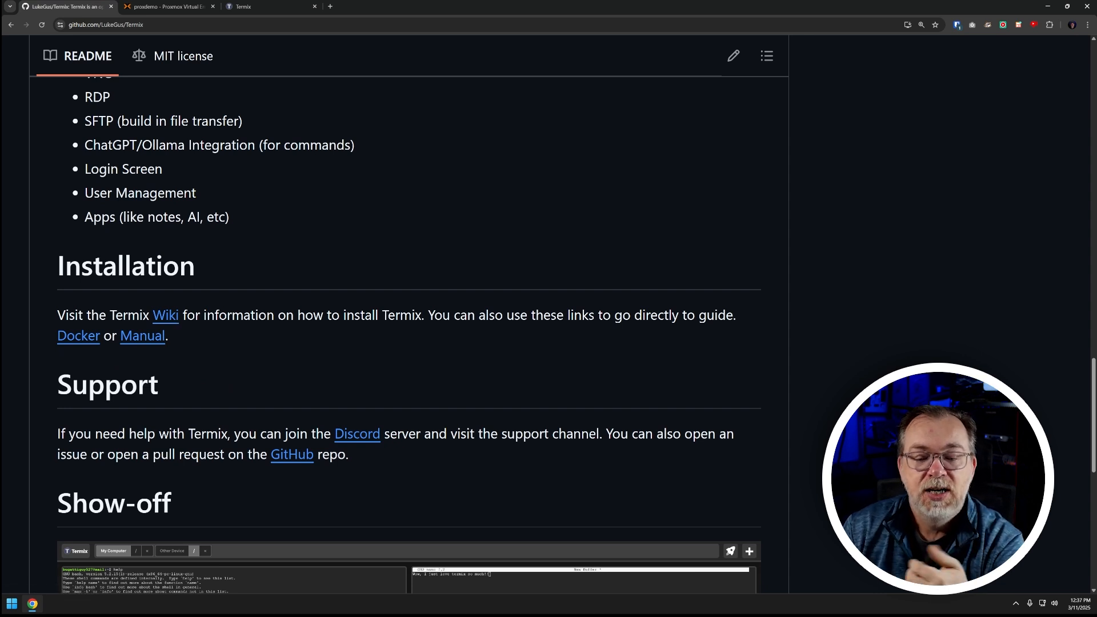
mouse_move(563, 342)
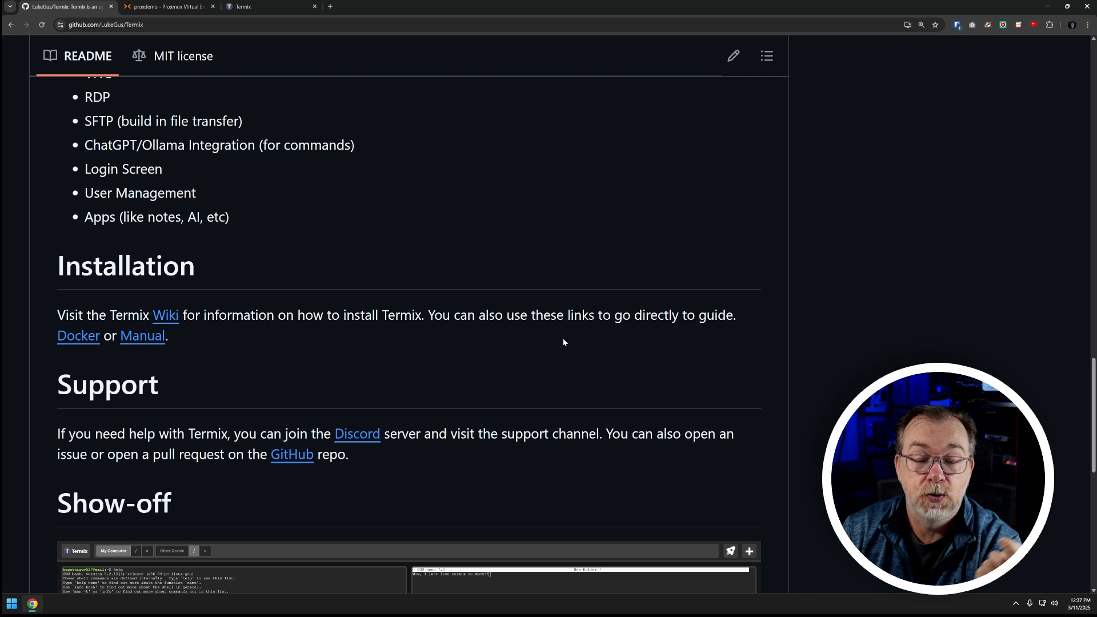
mouse_move(78, 336)
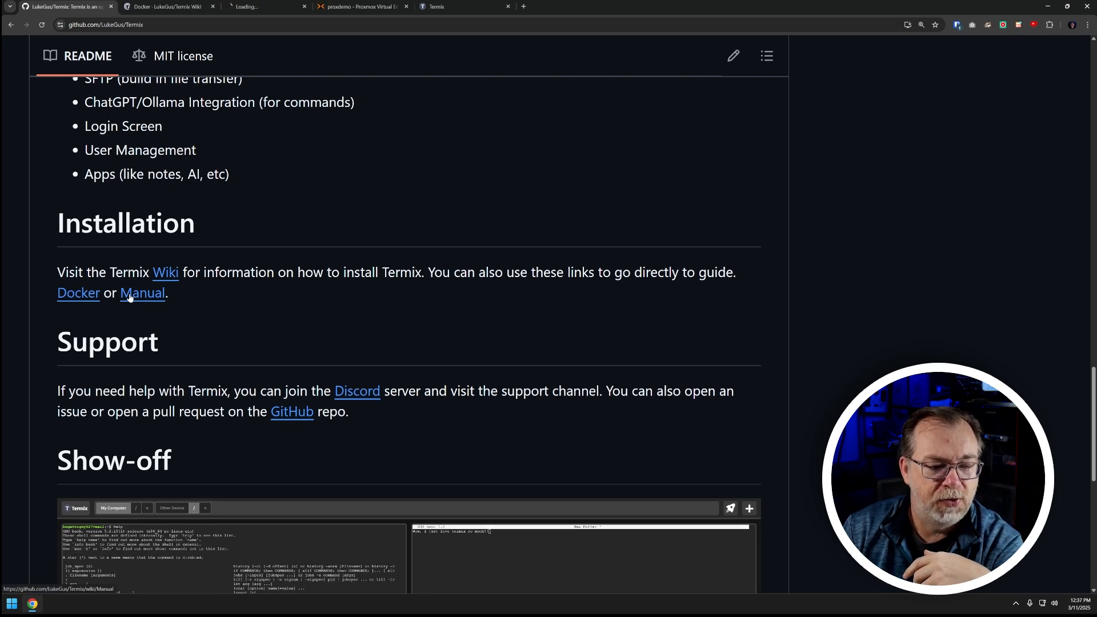
Step: Review the Docker wiki guide's compose file, highlighting the SSH WebSocket port comment
left_click(79, 293)
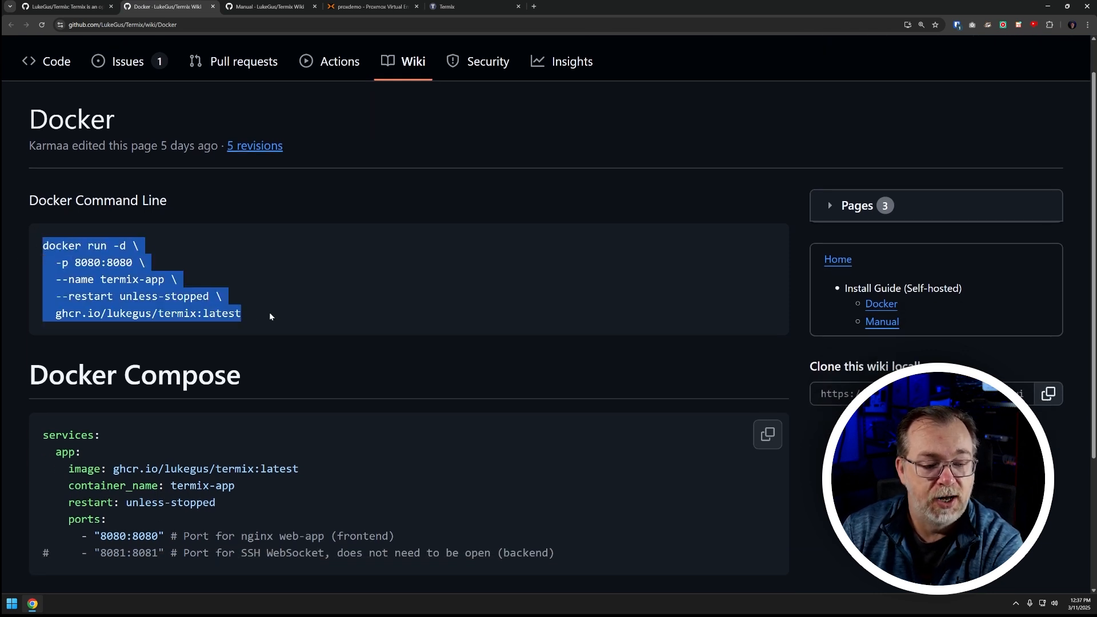
scroll("down", 3)
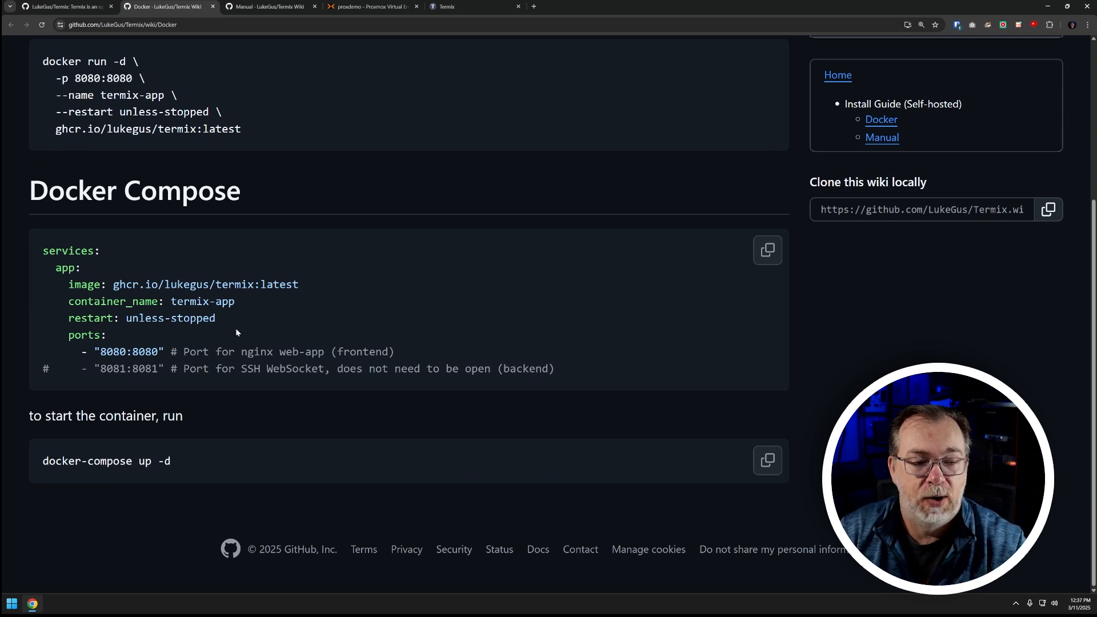
mouse_move(103, 153)
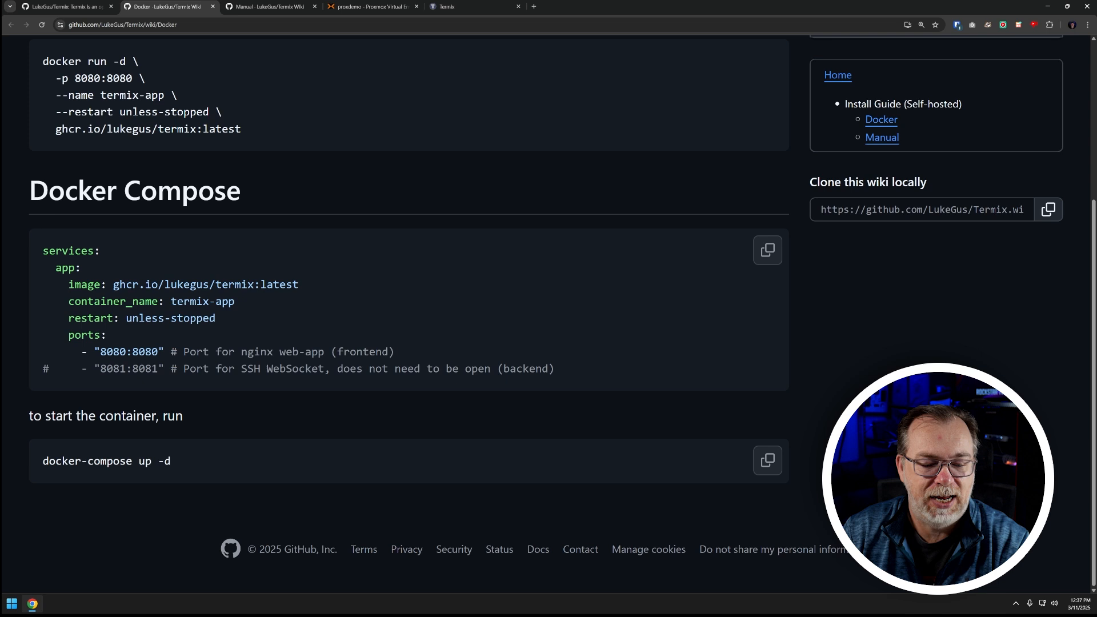
double_click(283, 351)
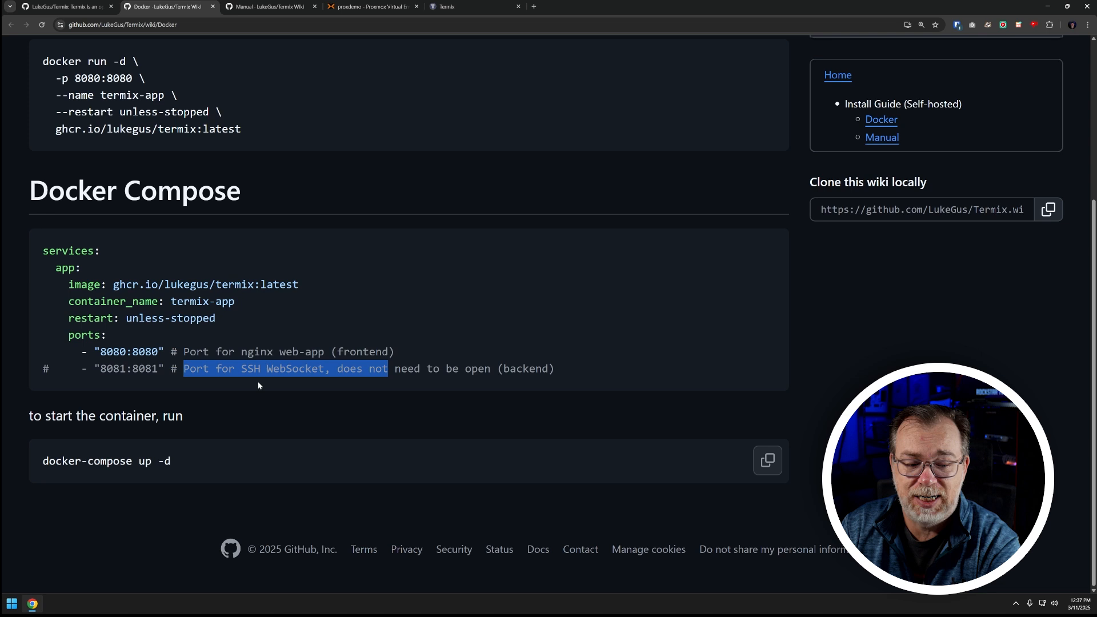
mouse_move(236, 451)
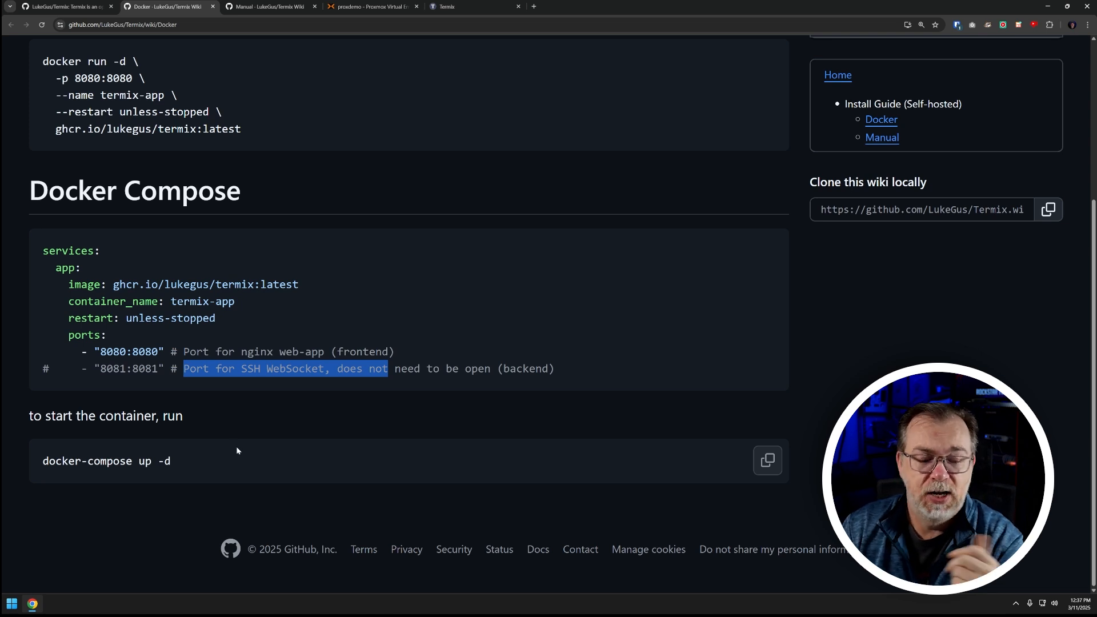
scroll("up", 3)
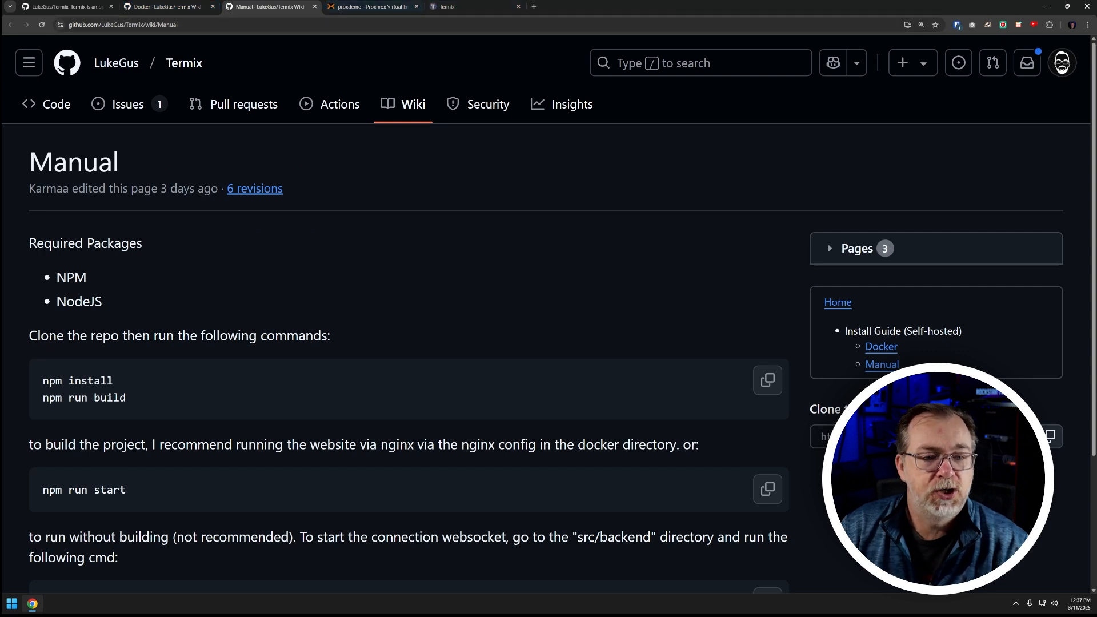
Step: Replace port 8080 with 9443 in the Termix tab's address
left_click(371, 6)
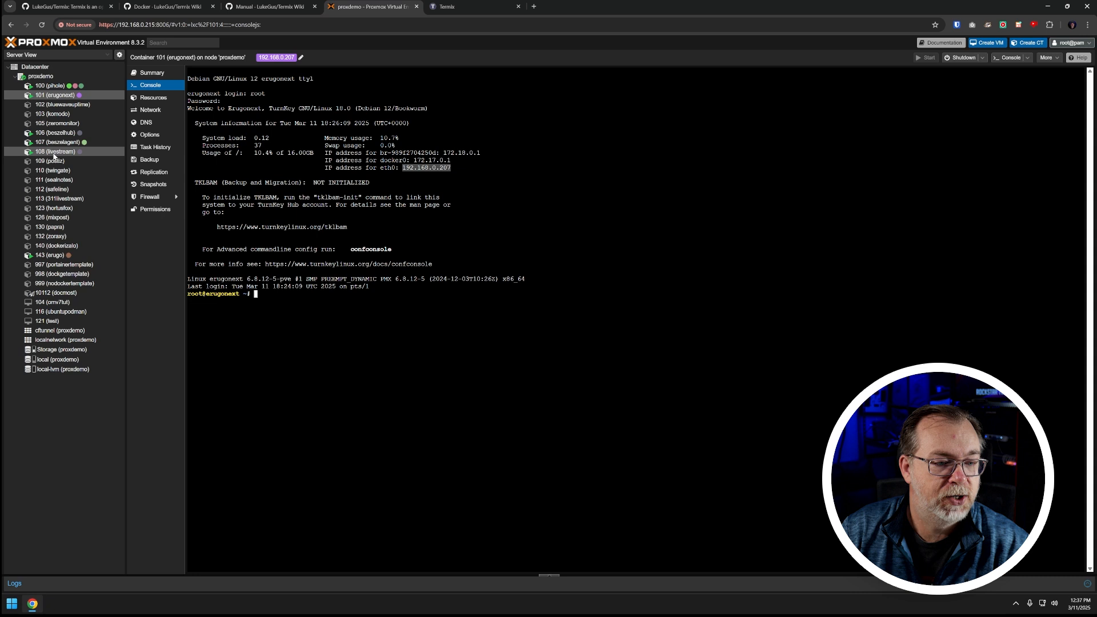
left_click(468, 6)
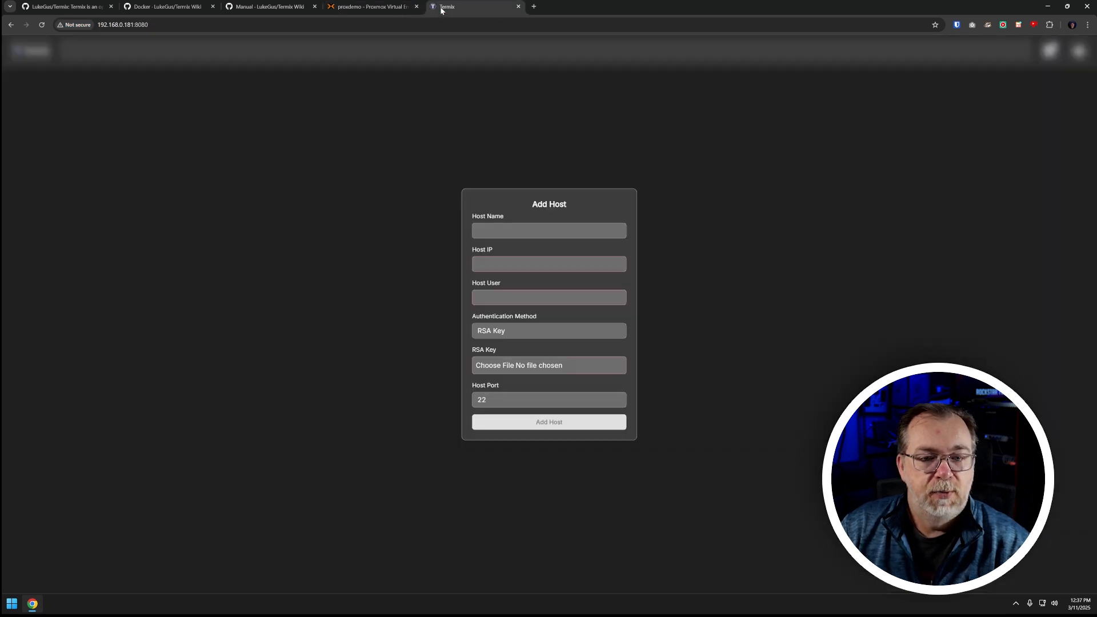
left_click(122, 24)
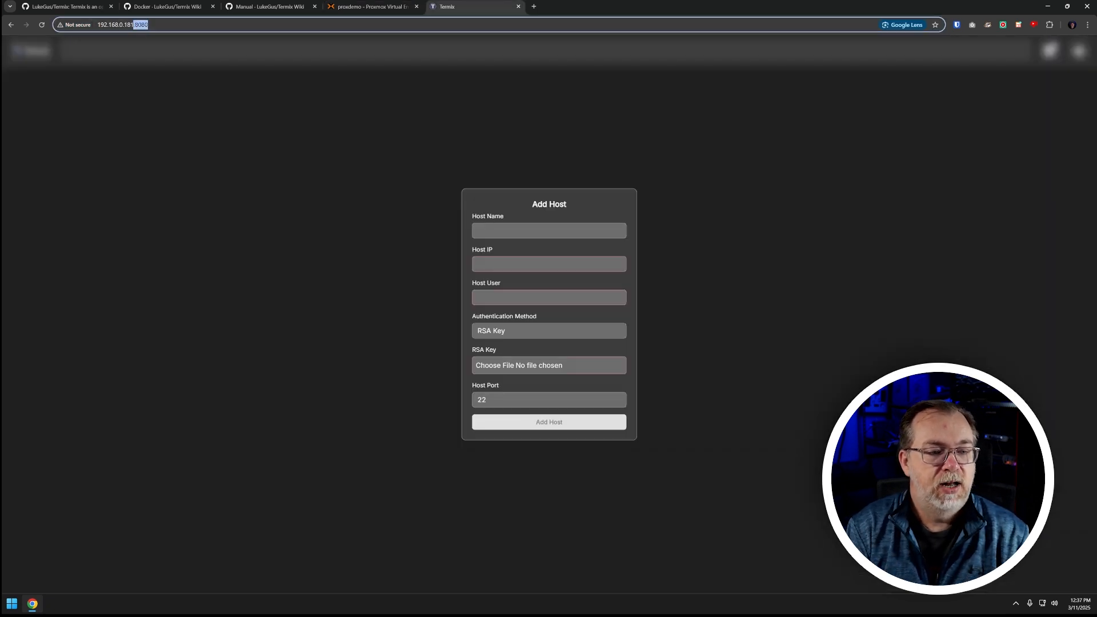
type("944")
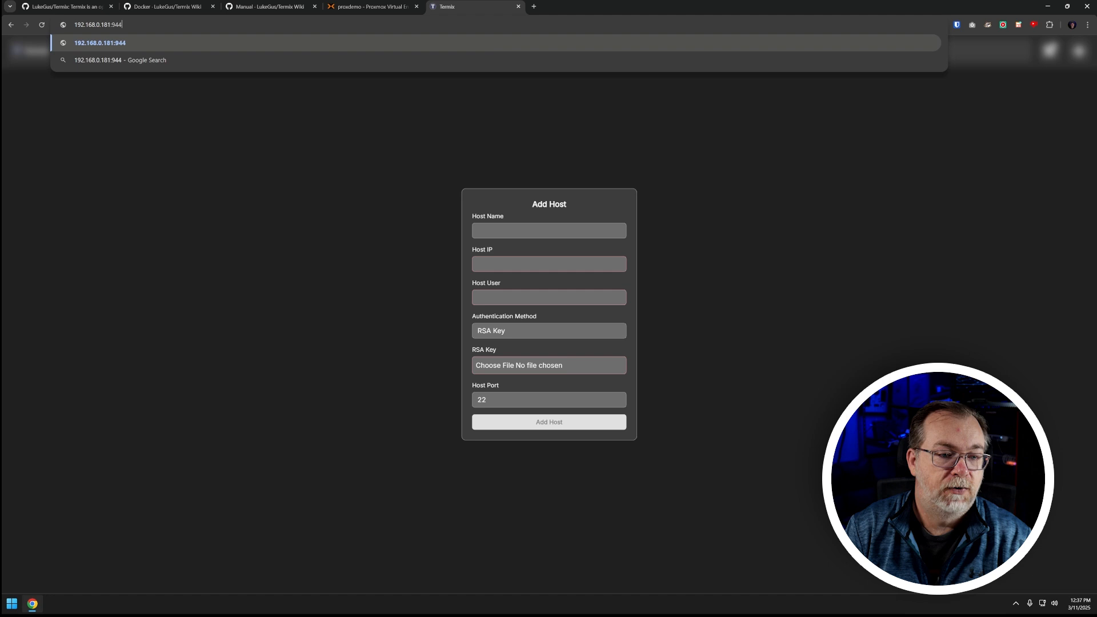
type("h")
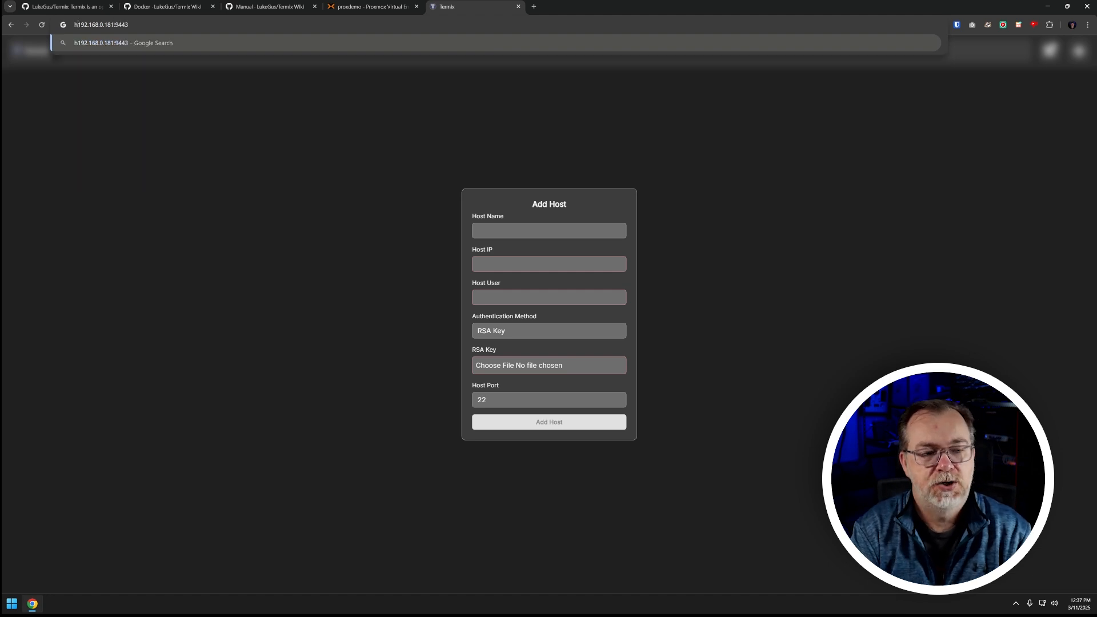
Step: Load Portainer on port 9443 and open the termix stack's details from the container list
key("Return")
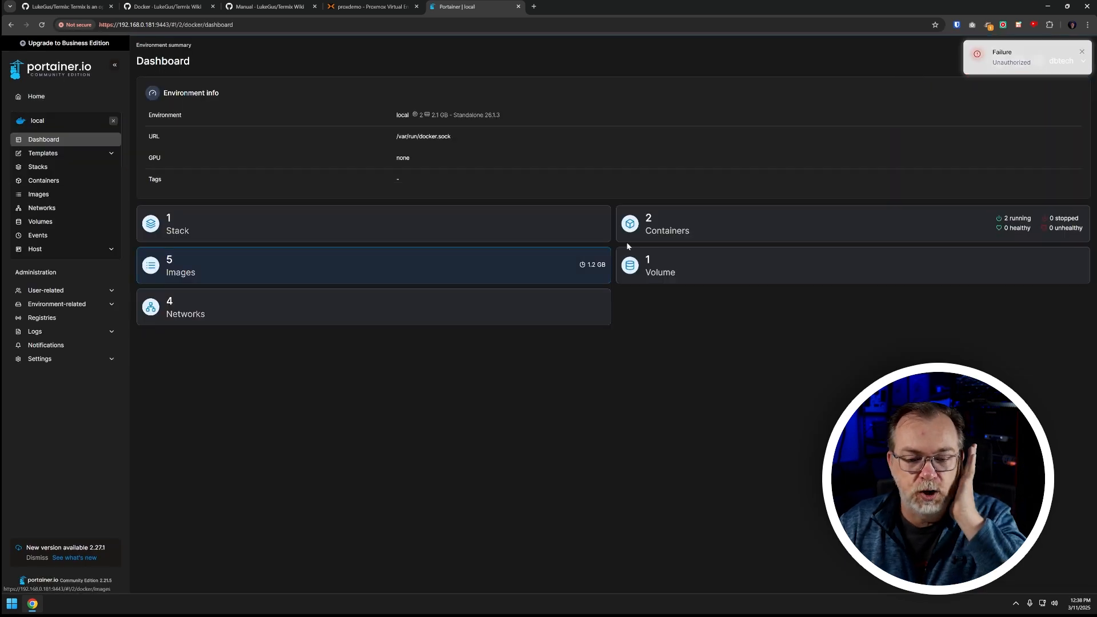
left_click(43, 180)
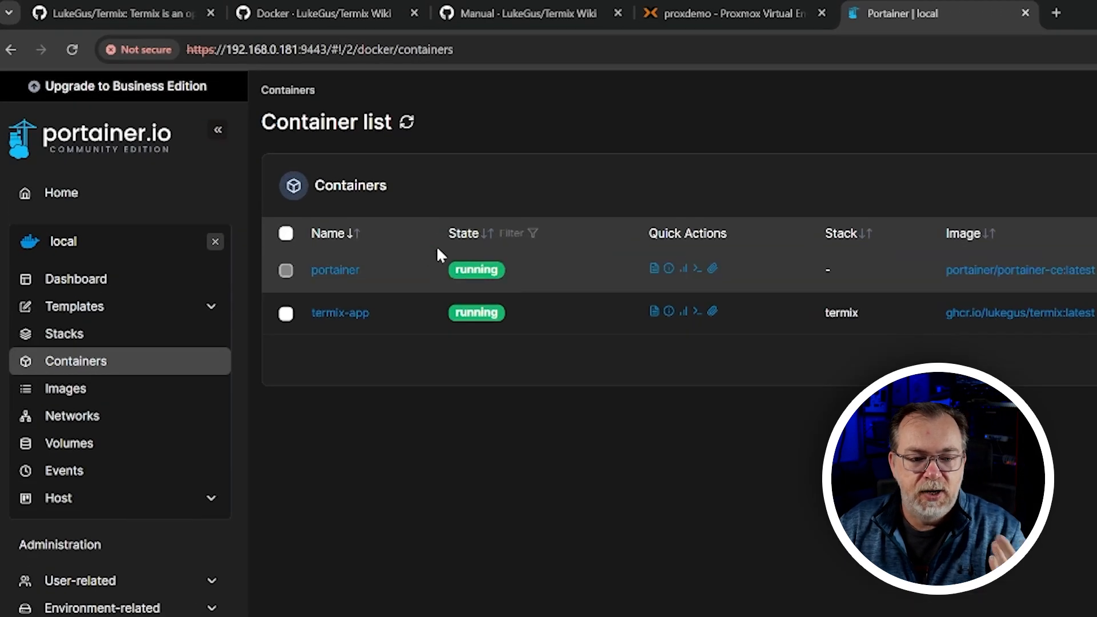
mouse_move(119, 361)
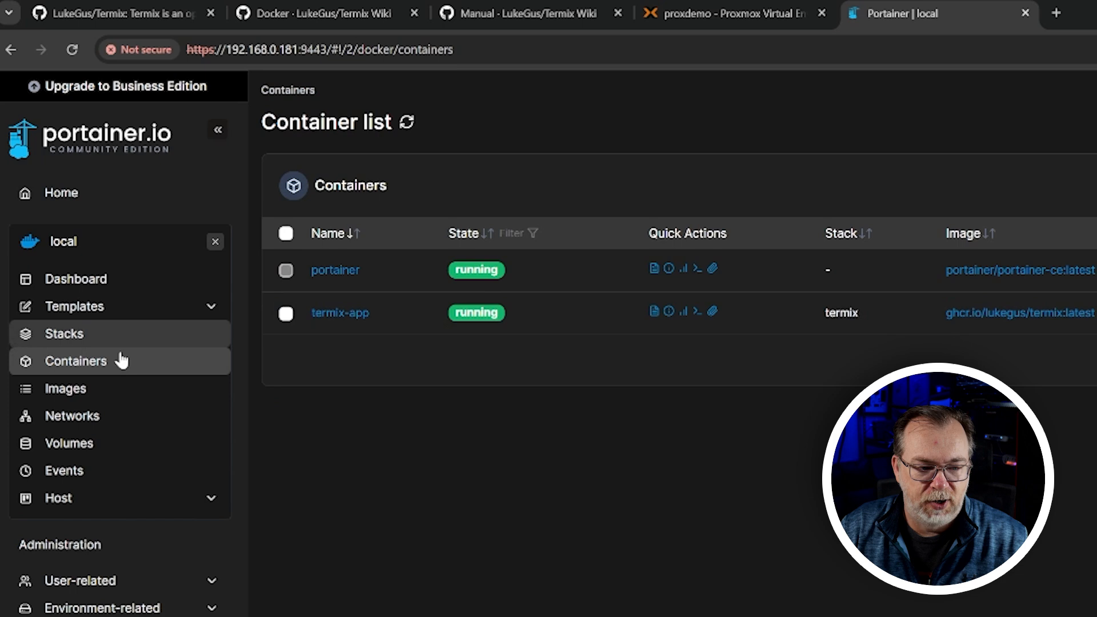
left_click(841, 312)
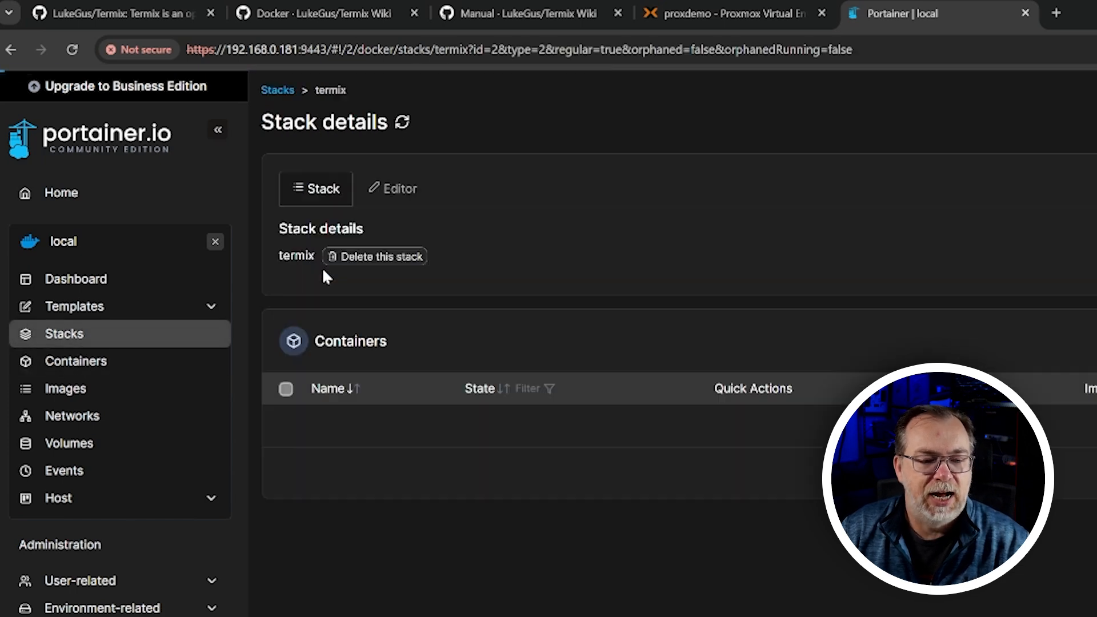
Step: Change the termix compose host port to 9494, update the stack, and open Termix on 9494
left_click(393, 187)
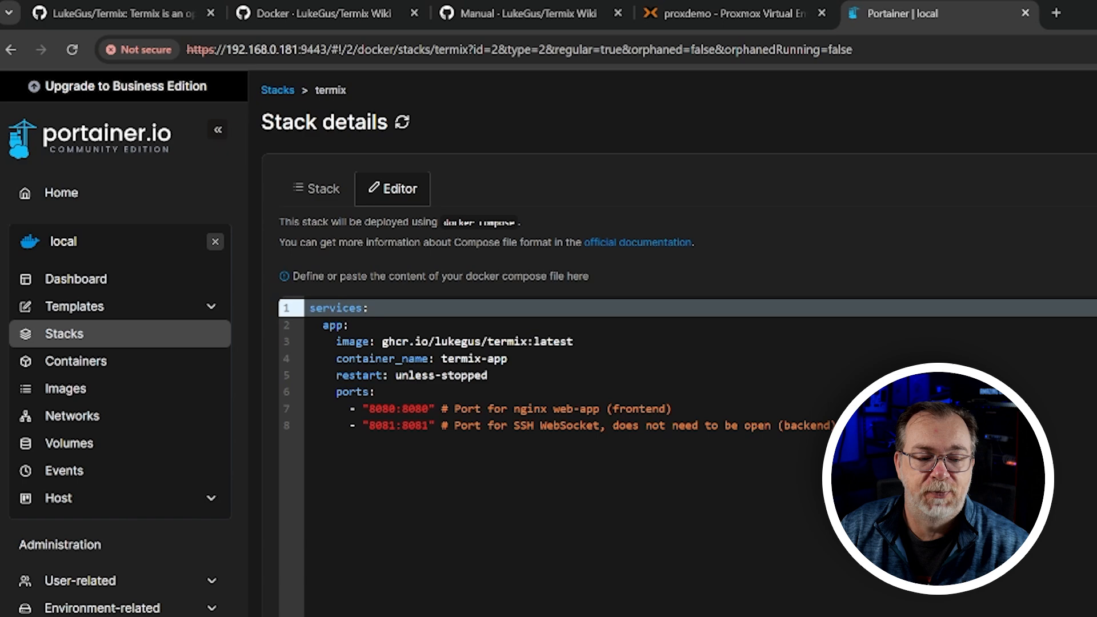
left_click(368, 409)
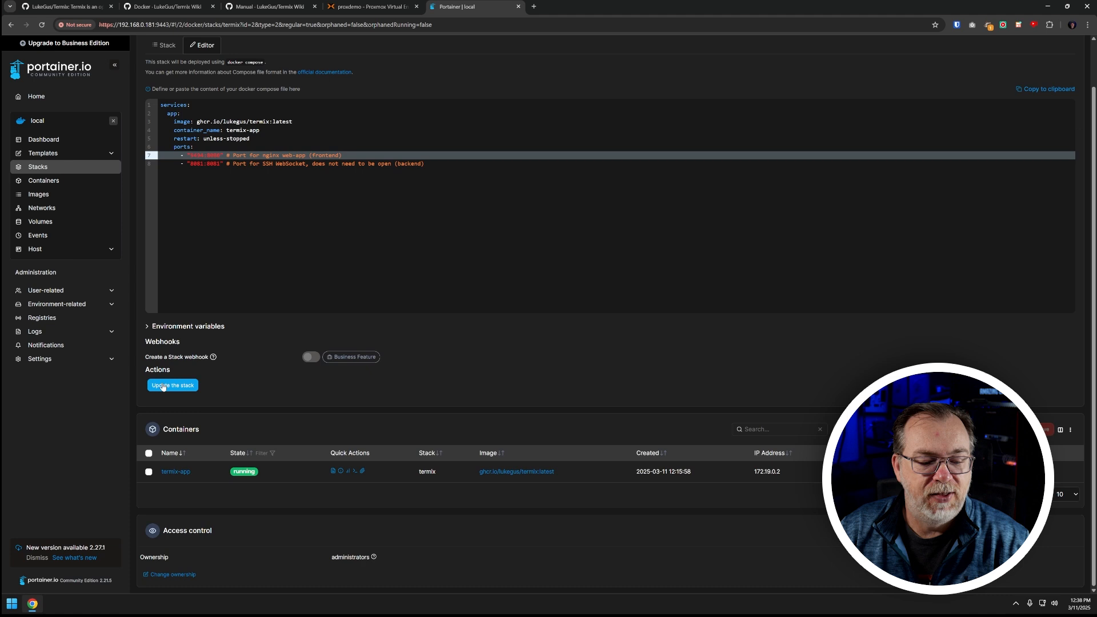
left_click(172, 384)
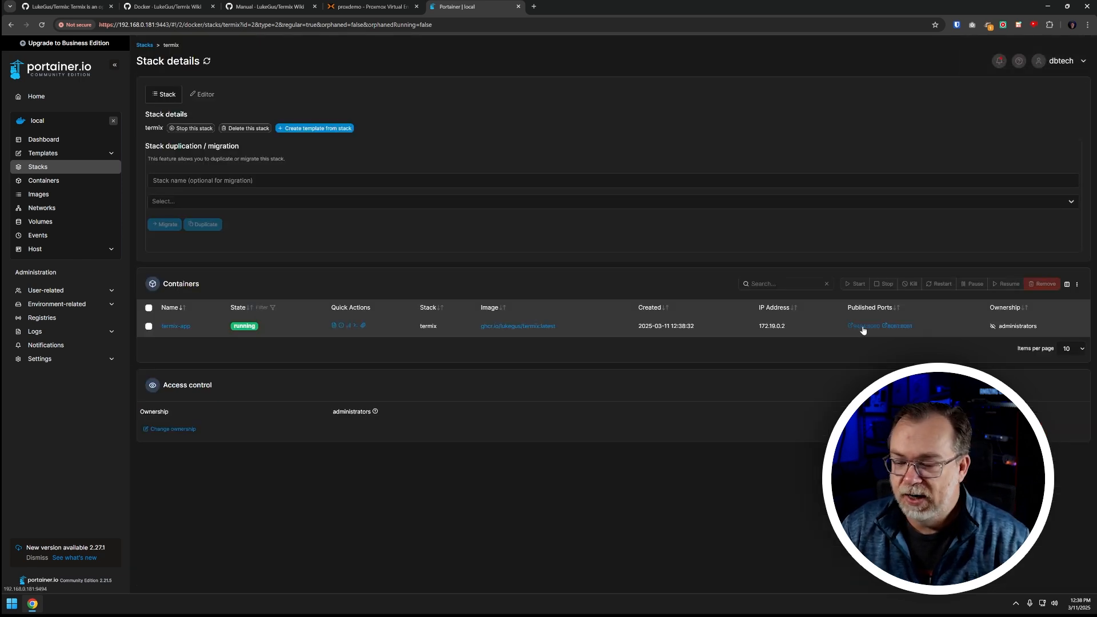
left_click(862, 325)
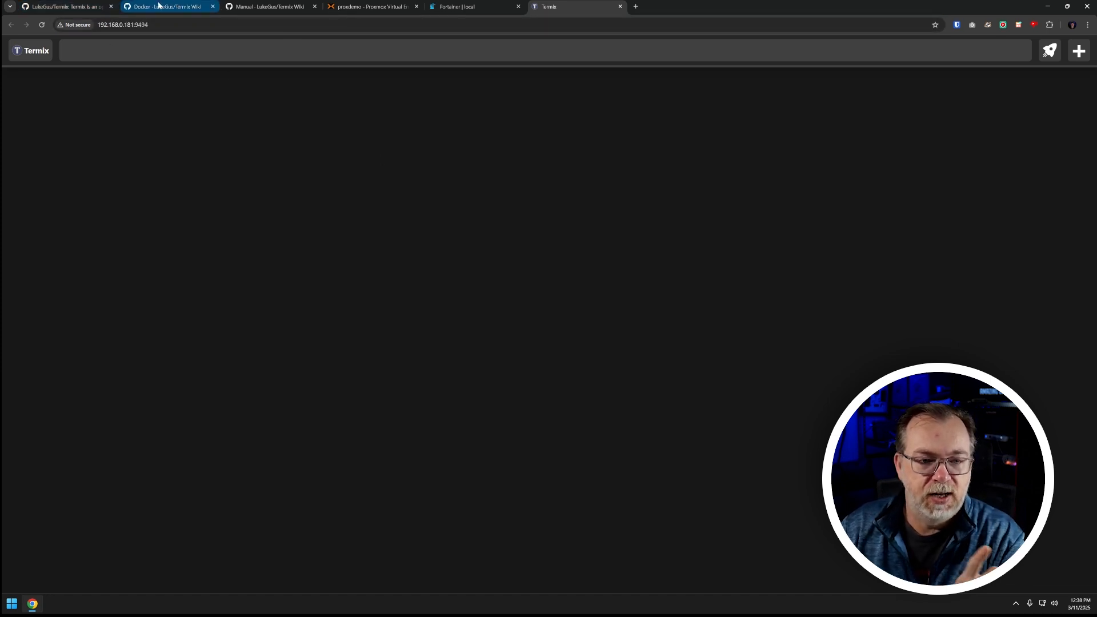
Step: Highlight the database item in the README's Planned Features, then return to Portainer's termix stack
left_click(63, 6)
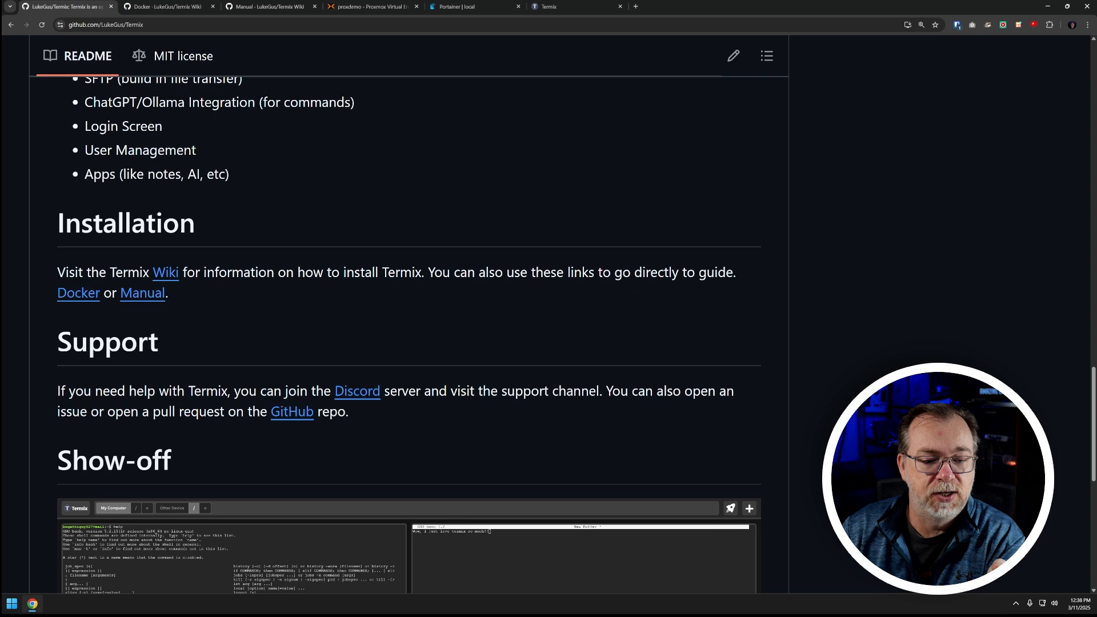
scroll("up", 3)
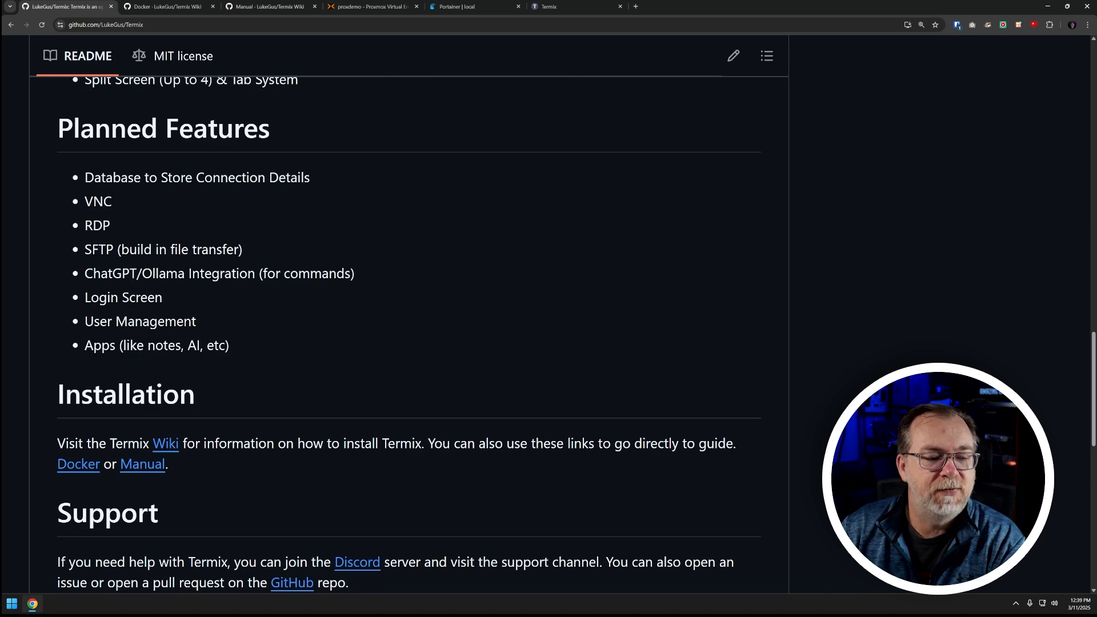
left_click_drag(84, 177, 212, 177)
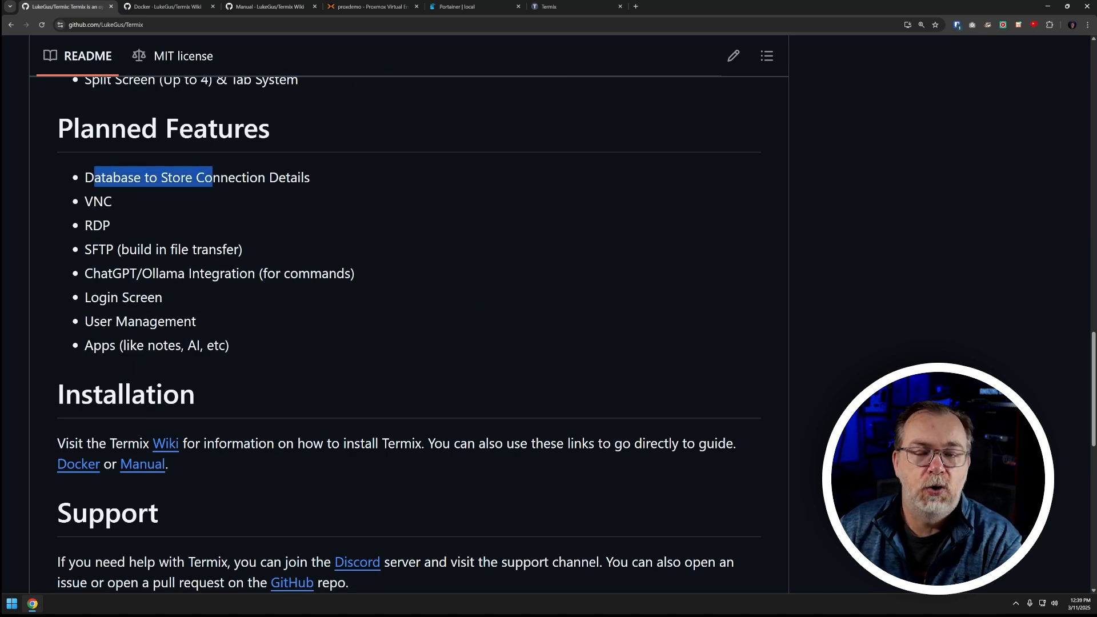
left_click(474, 6)
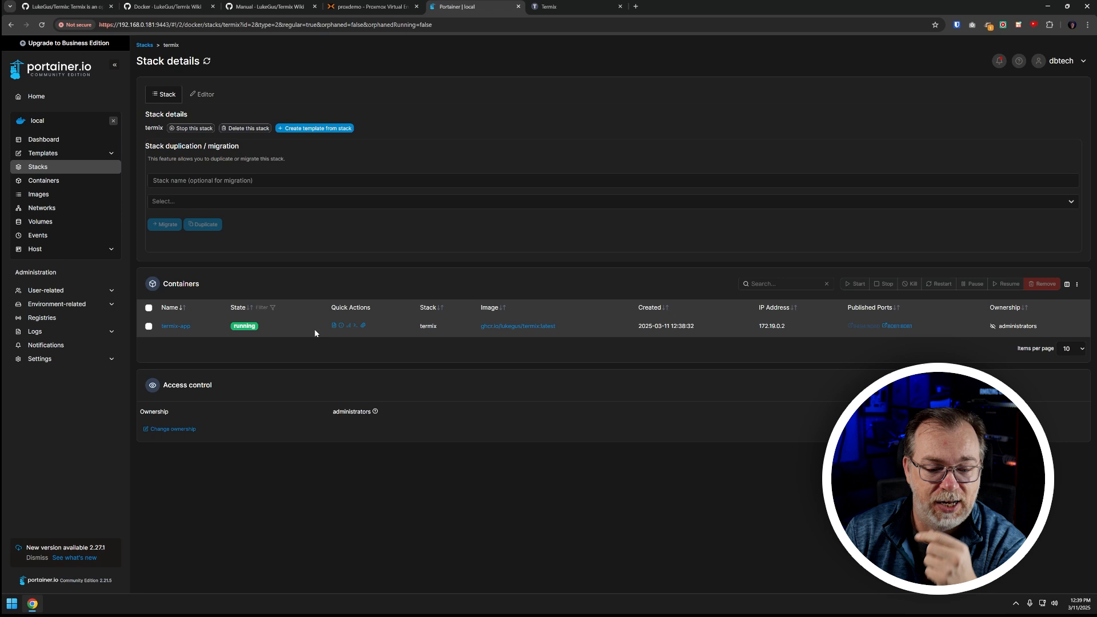
Step: View the termix-app logs showing port 8081, then show the Proxmox livestream container console
left_click(334, 325)
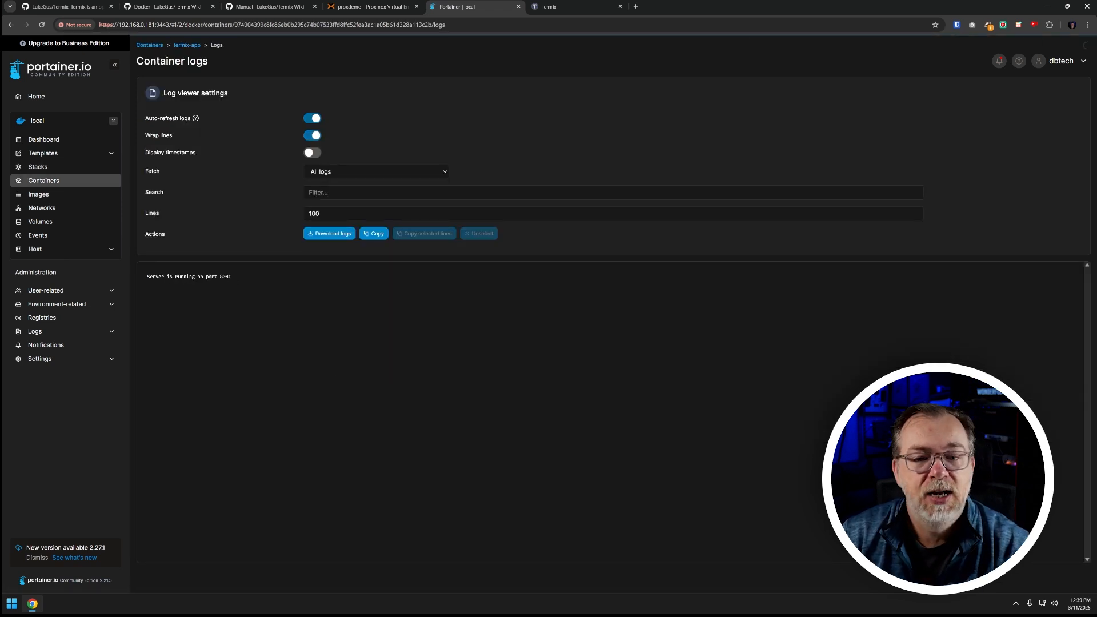
mouse_move(567, 6)
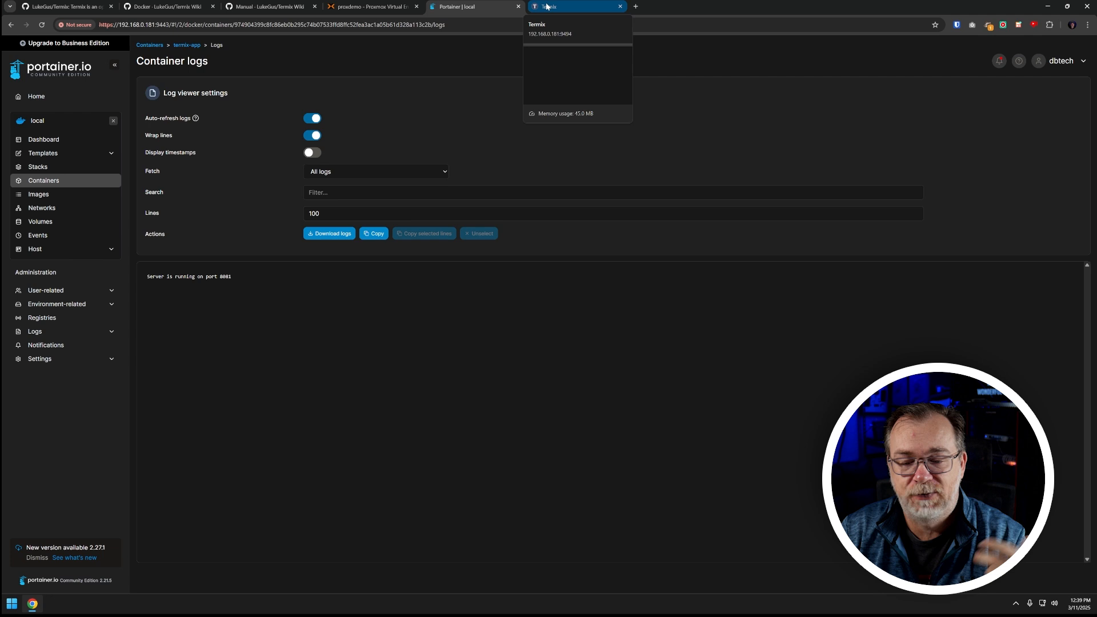
left_click(370, 6)
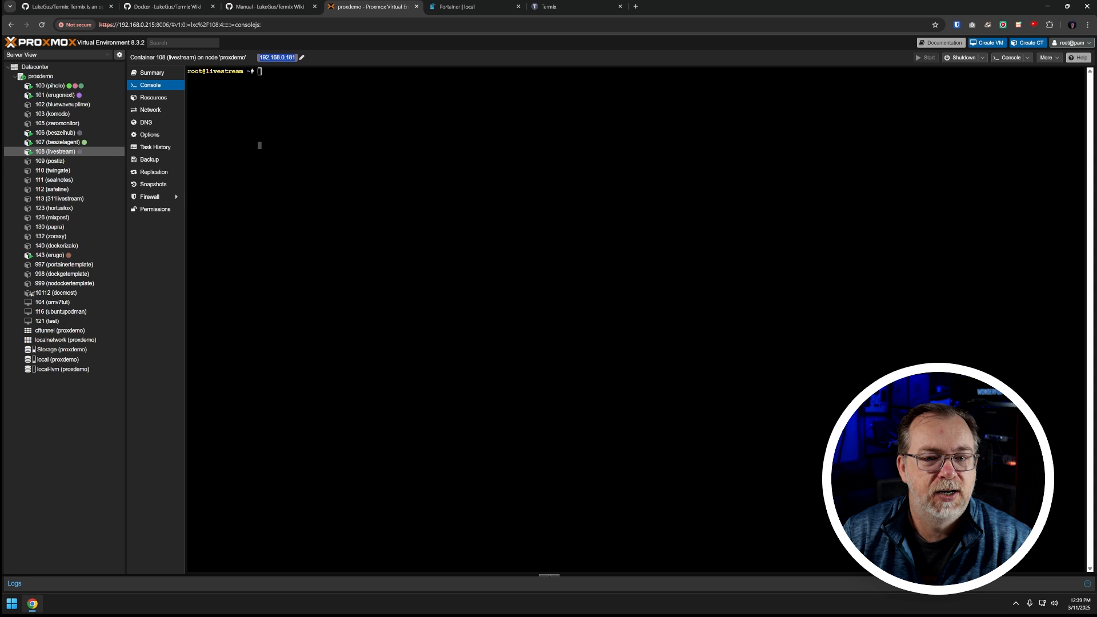
Step: Add host 'tutorial' as user root with password auth on port 22, and connect
left_click(572, 6)
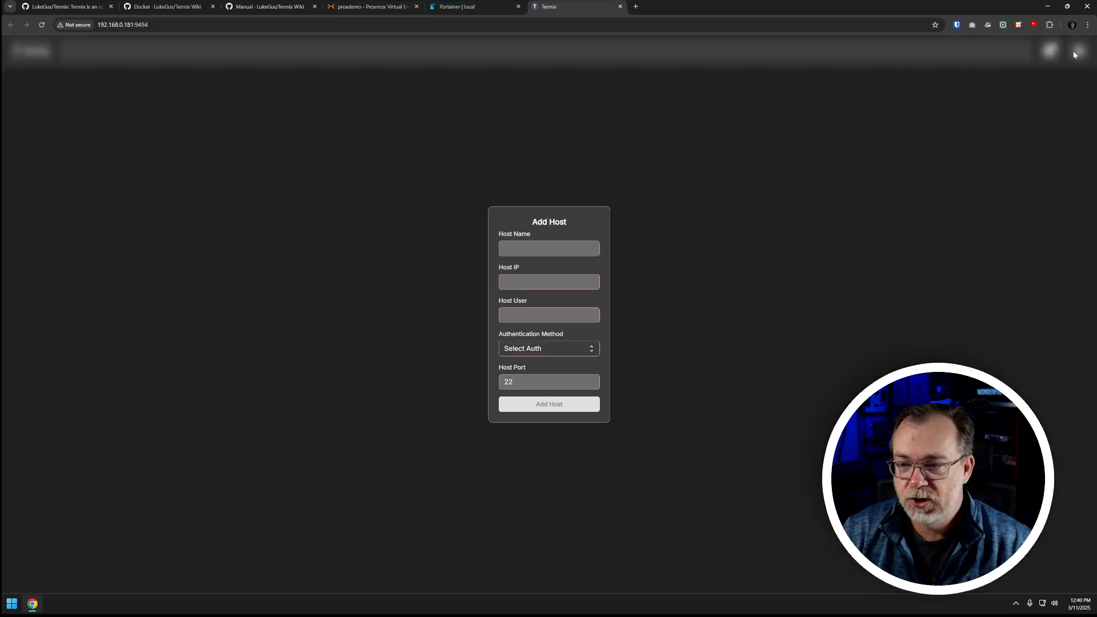
left_click(549, 249)
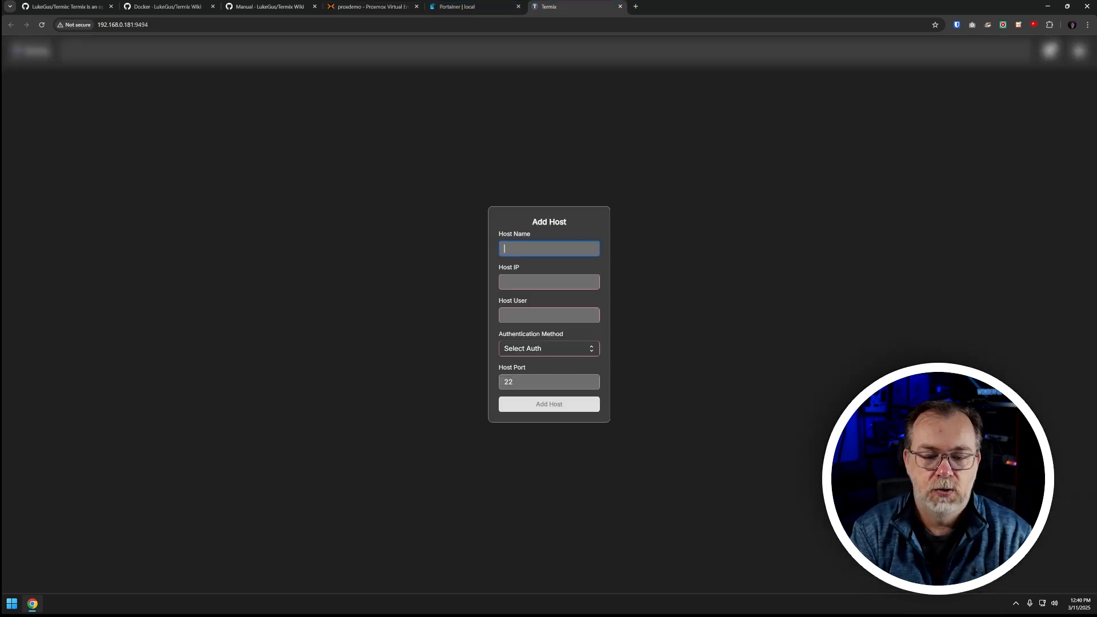
type("tutorial")
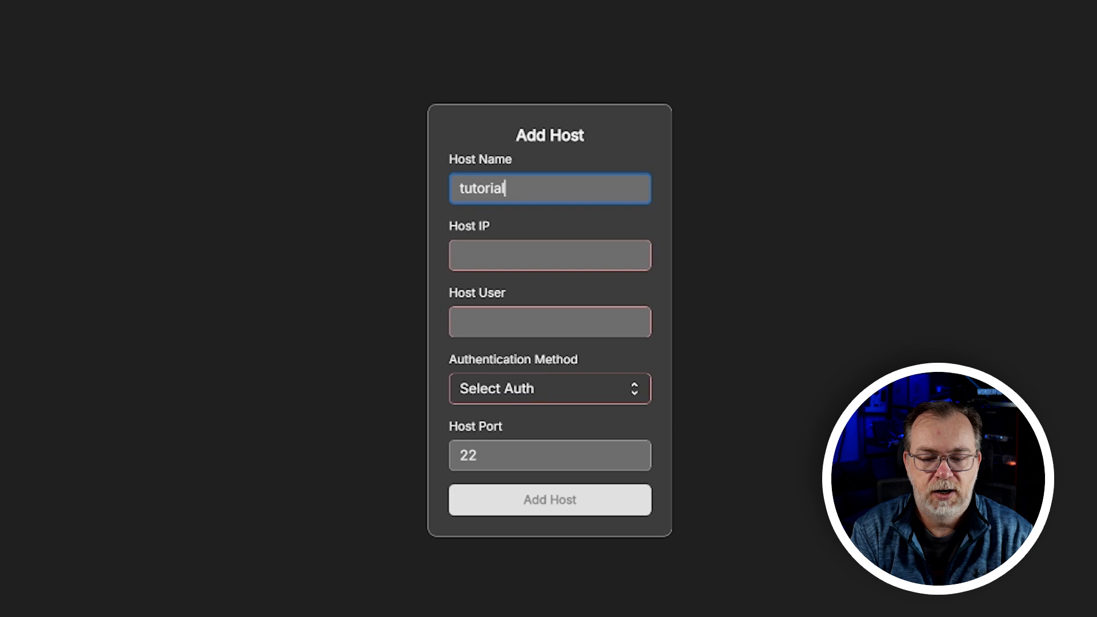
type("root")
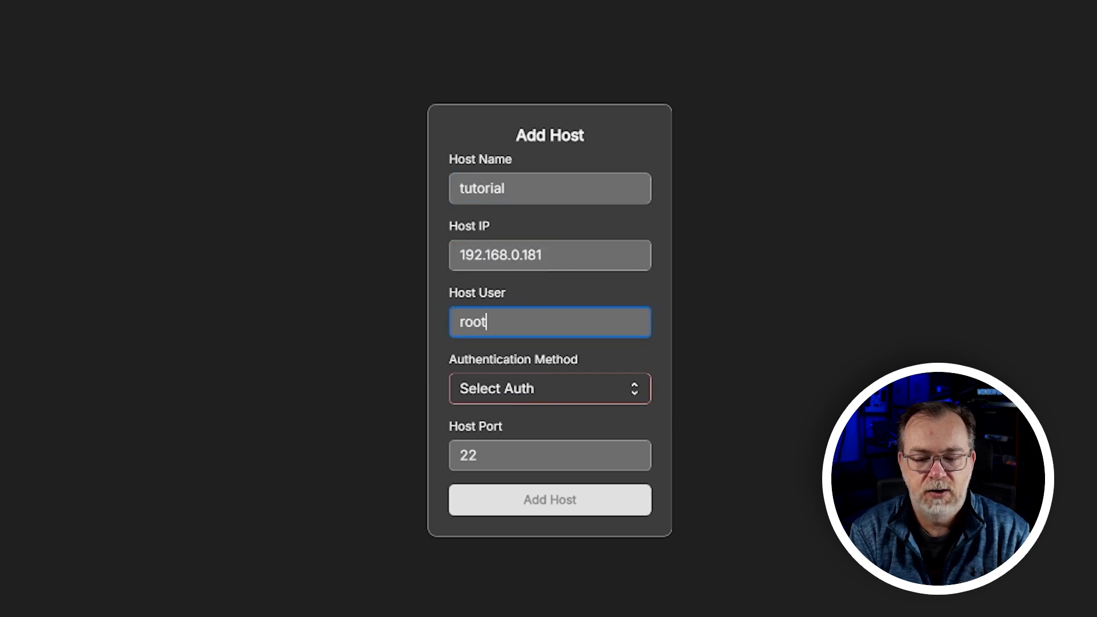
left_click(549, 389)
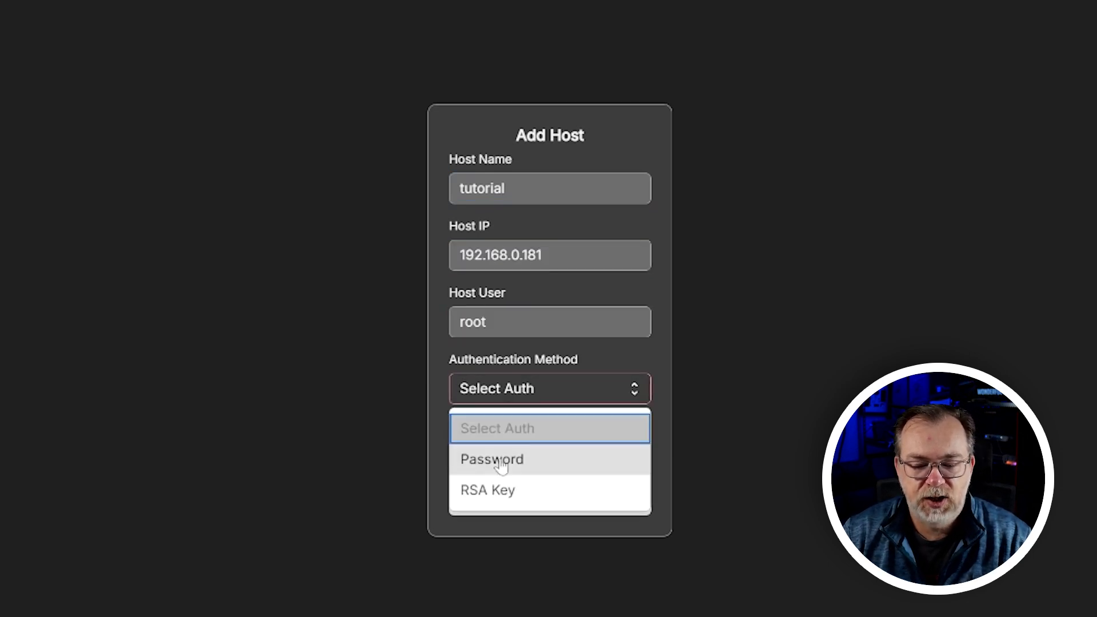
left_click(491, 459)
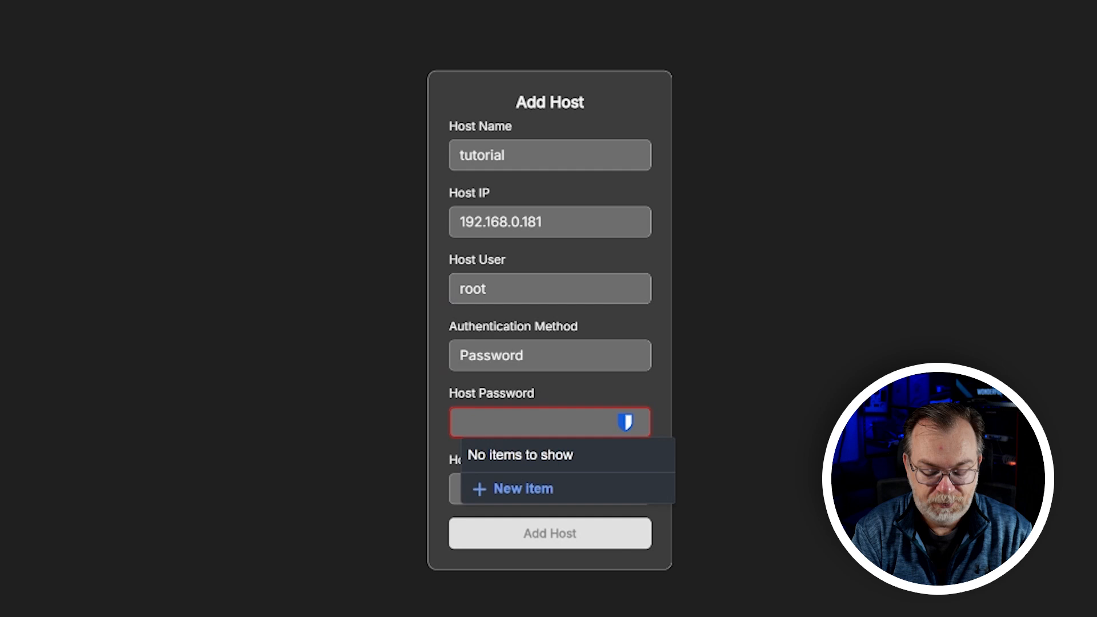
type("password")
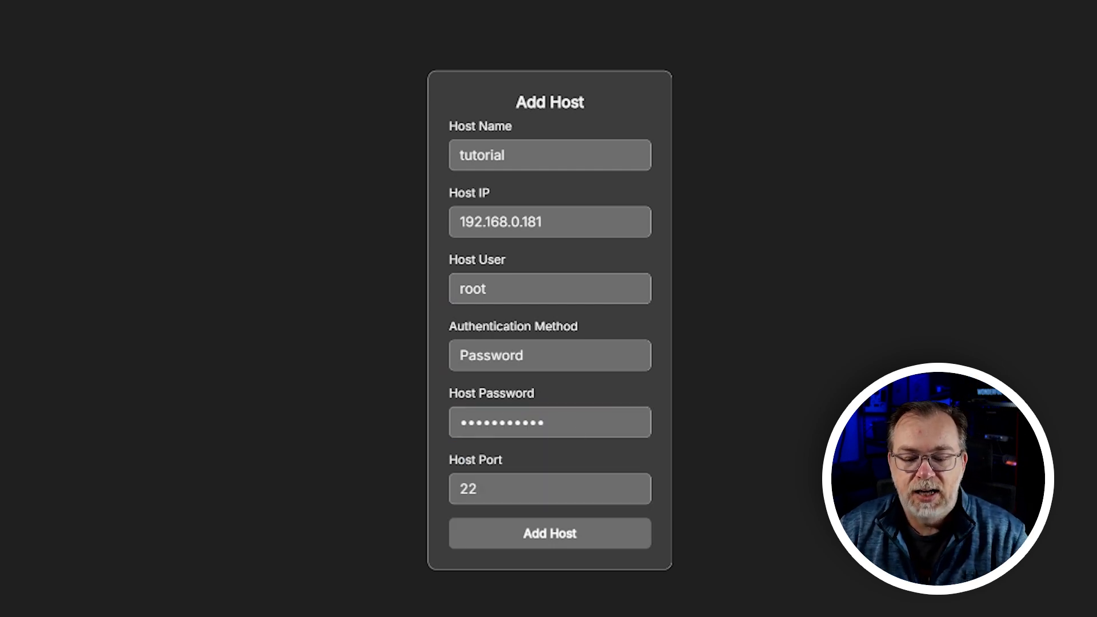
left_click(548, 488)
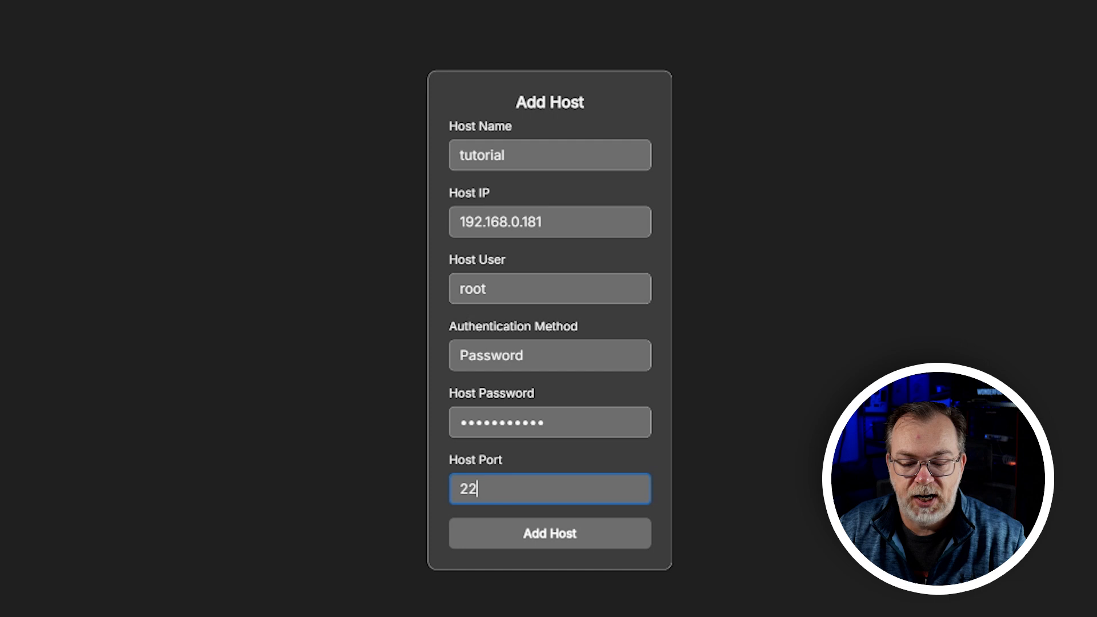
left_click(549, 532)
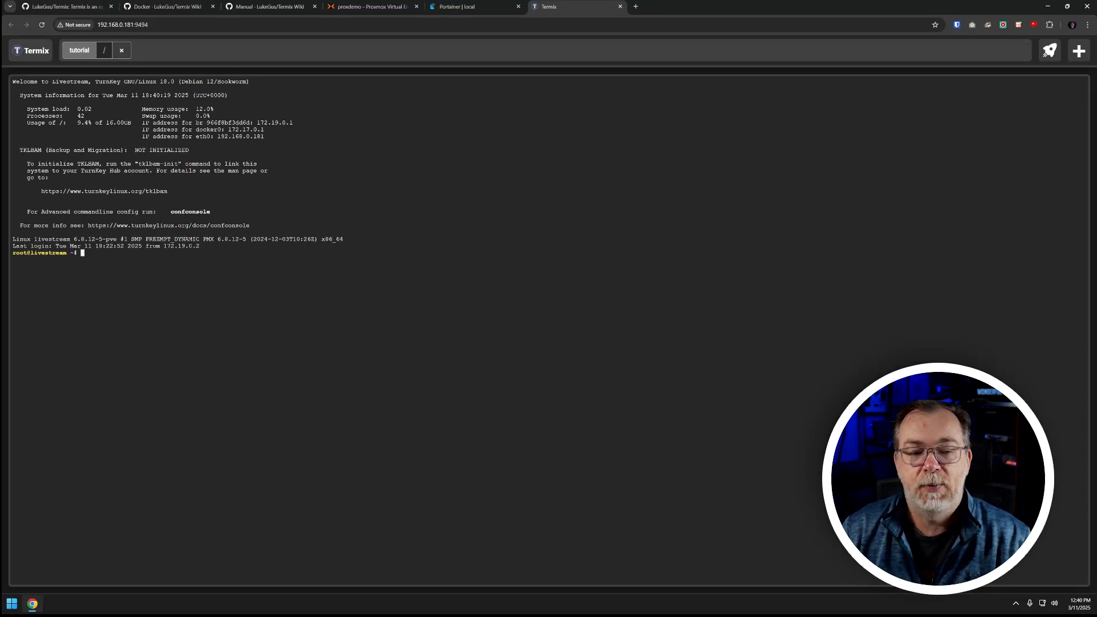
Step: Switch back to the Termix GitHub repository tab
left_click(63, 6)
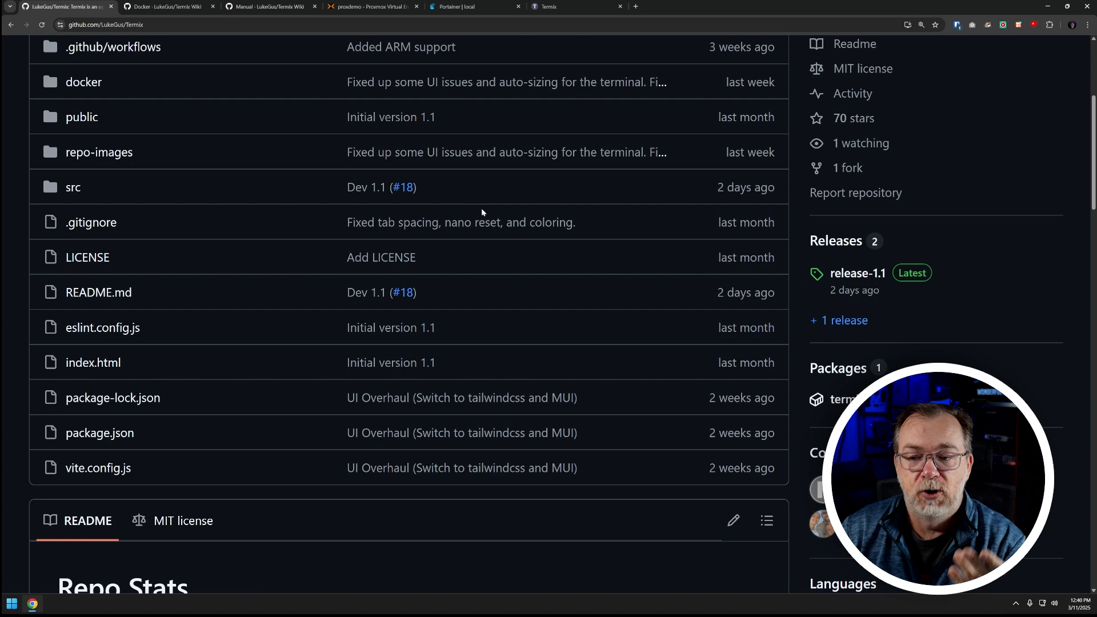
Step: Star the Termix repository, bringing it to 71 stars, then scroll to Releases
scroll("up", 3)
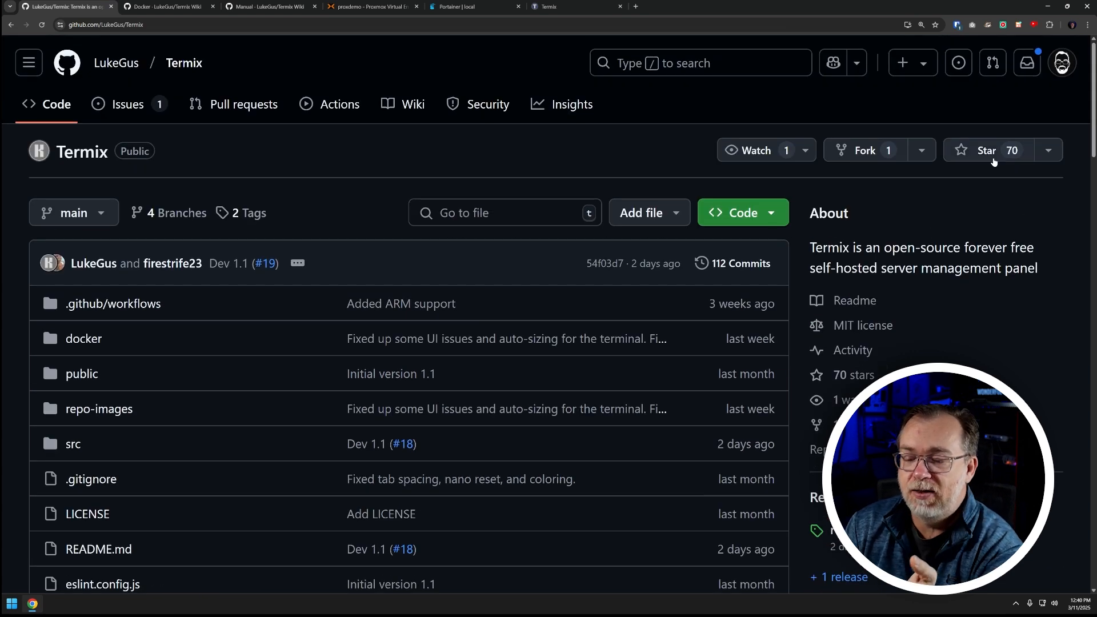
mouse_move(999, 200)
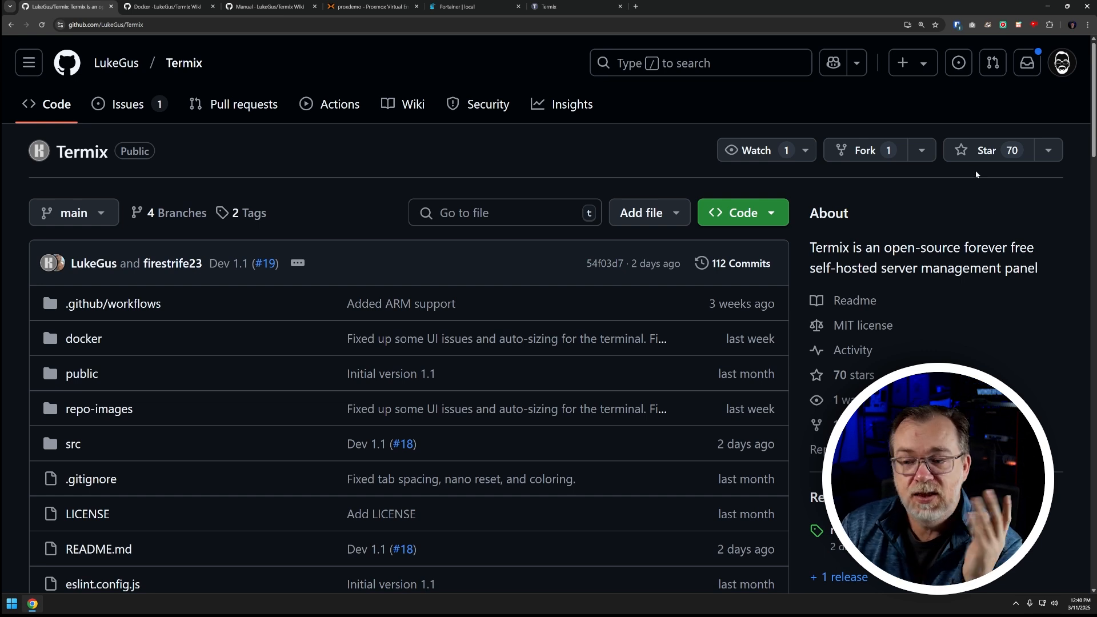
left_click(985, 149)
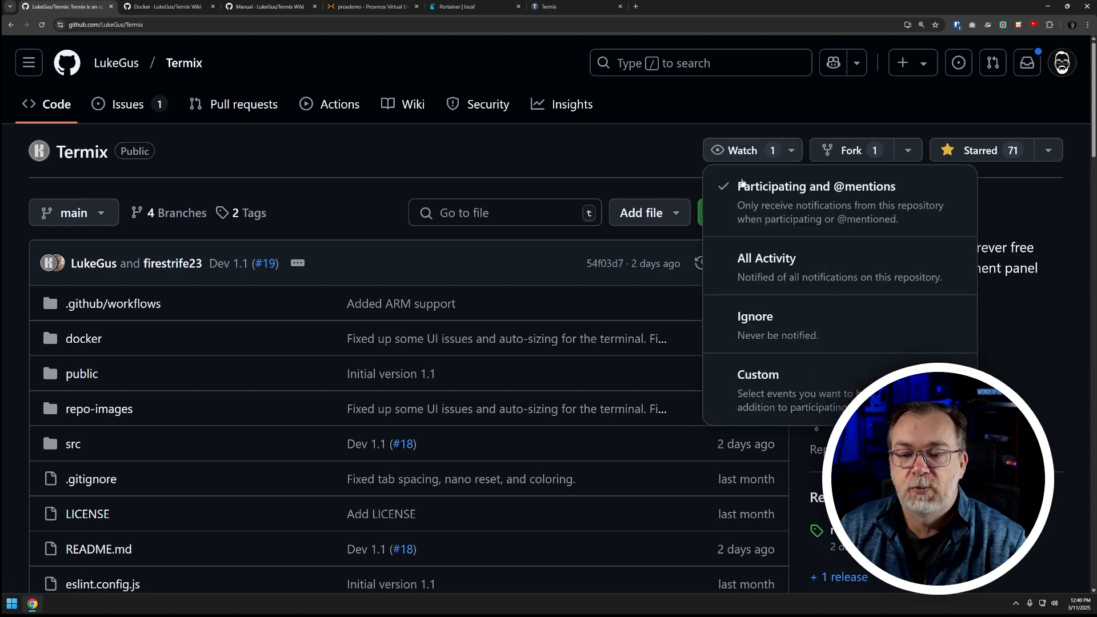
left_click(617, 144)
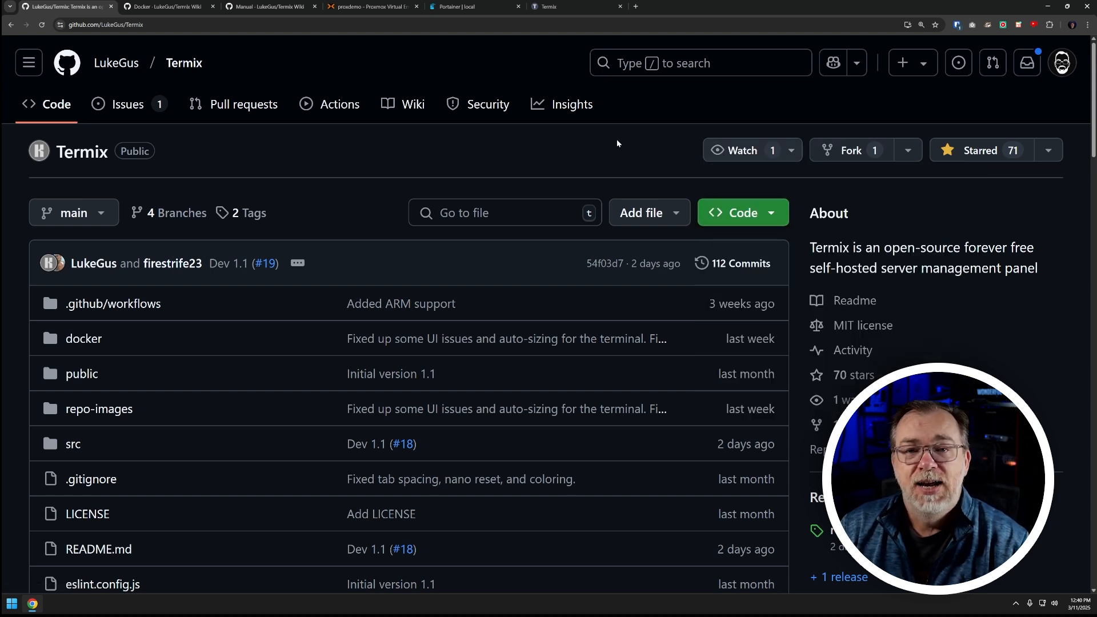
mouse_move(926, 338)
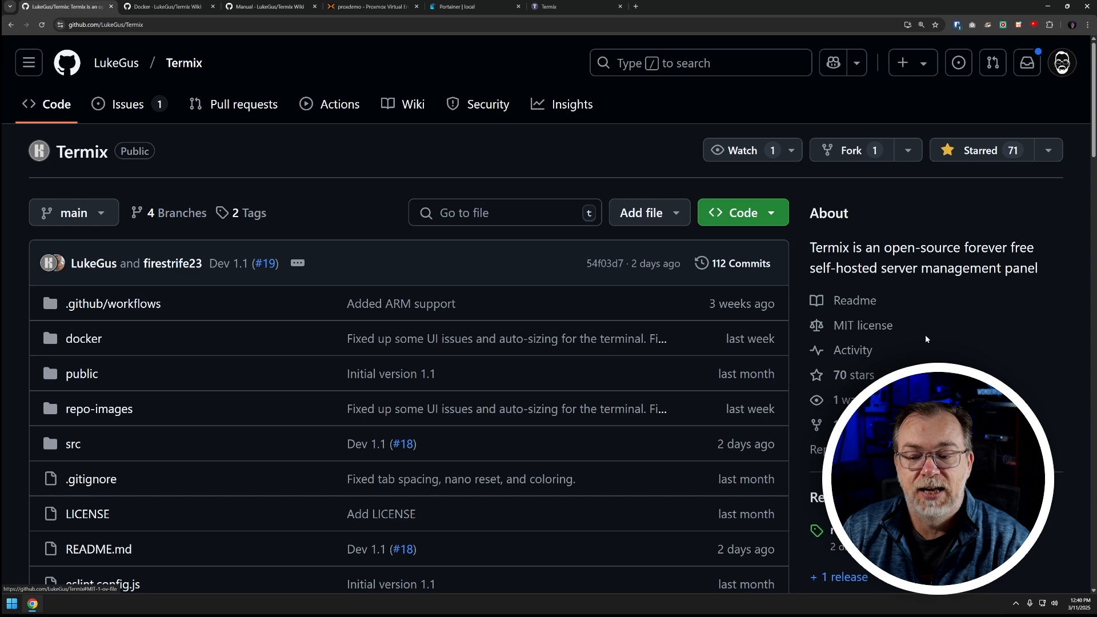
scroll("down", 3)
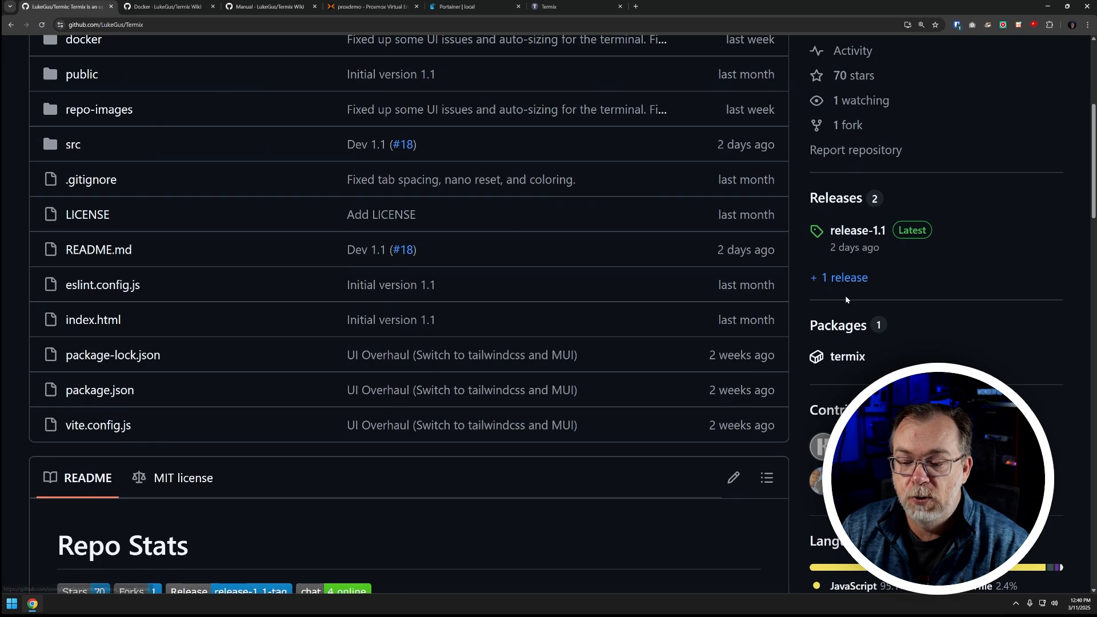
mouse_move(936, 227)
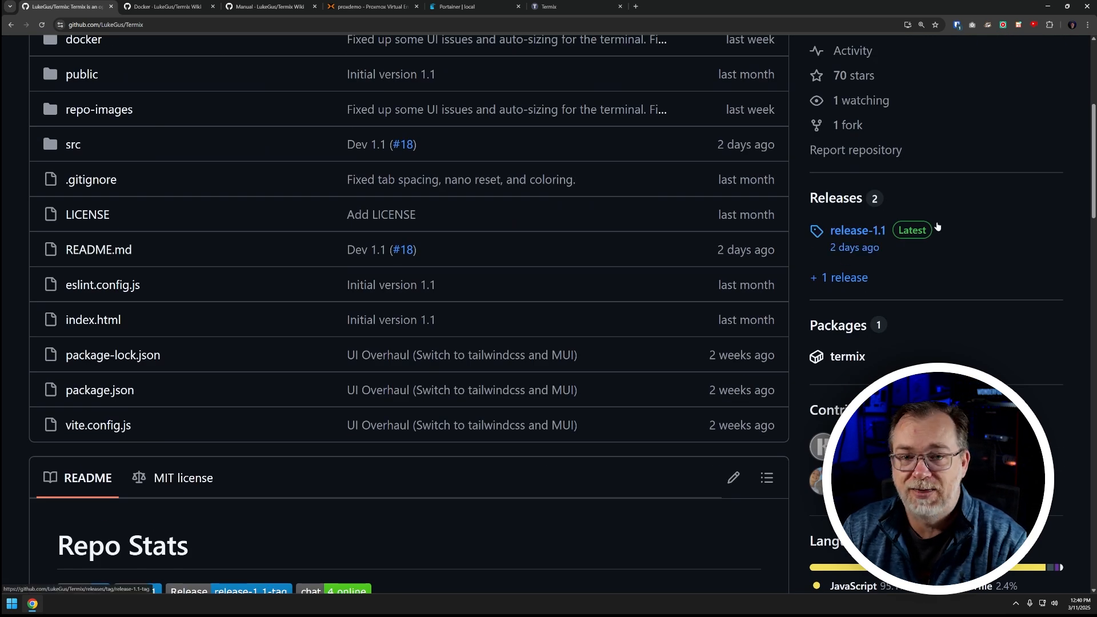